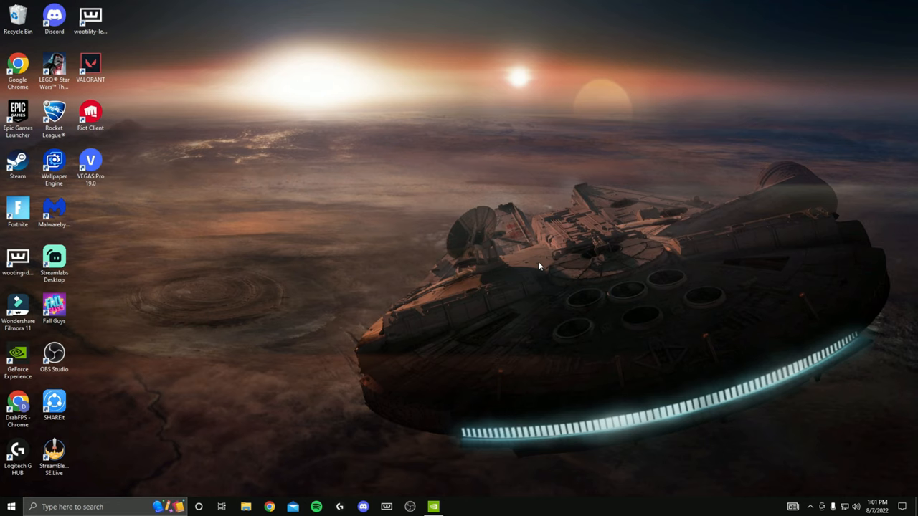
mouse_move(398, 376)
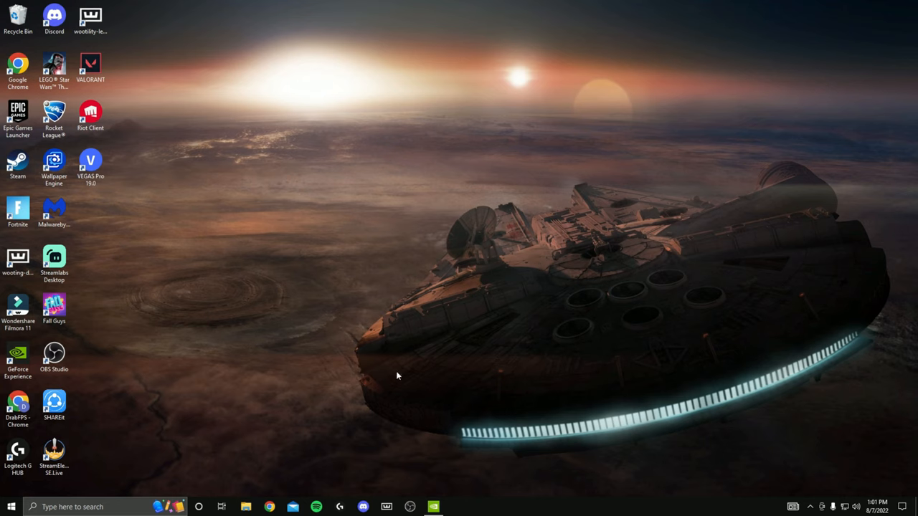
Reach the Change Resolution page and review the Customize dialog, keeping the 1920x1080 240 Hz listing.
click(433, 508)
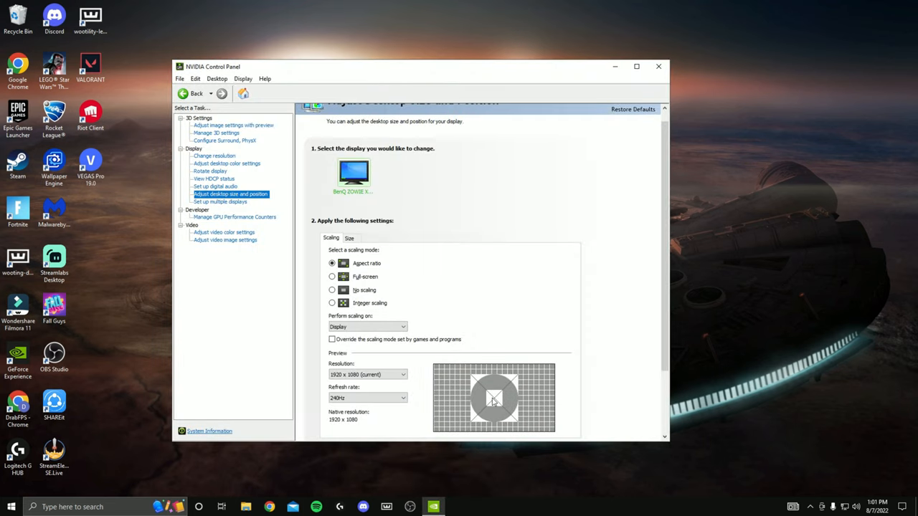
mouse_move(572, 349)
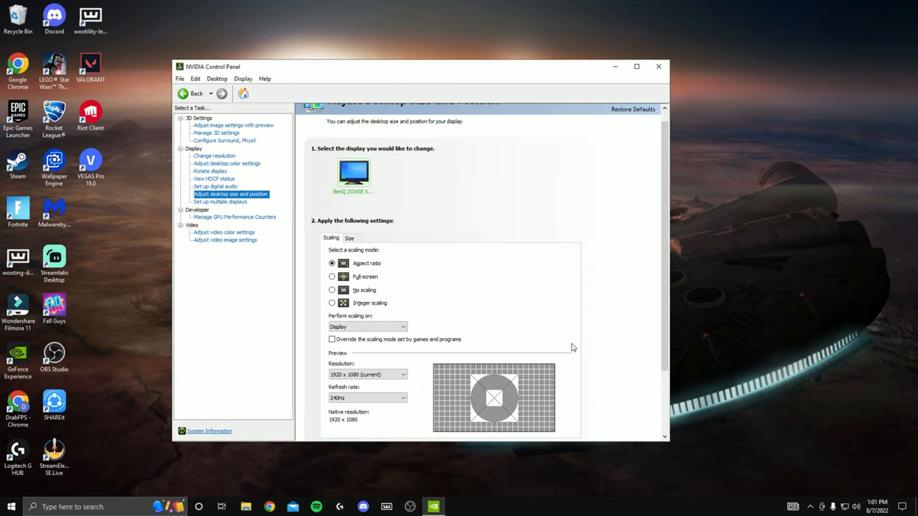
click(215, 155)
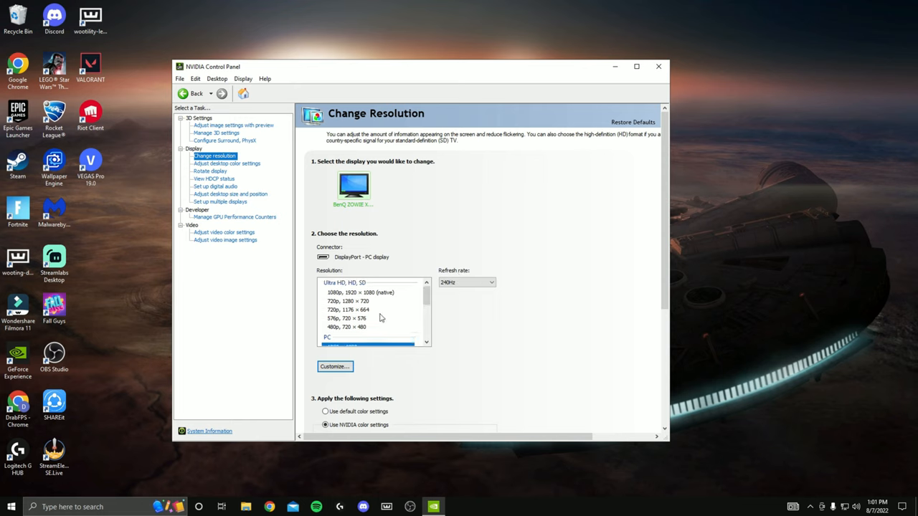
scroll(down, 3)
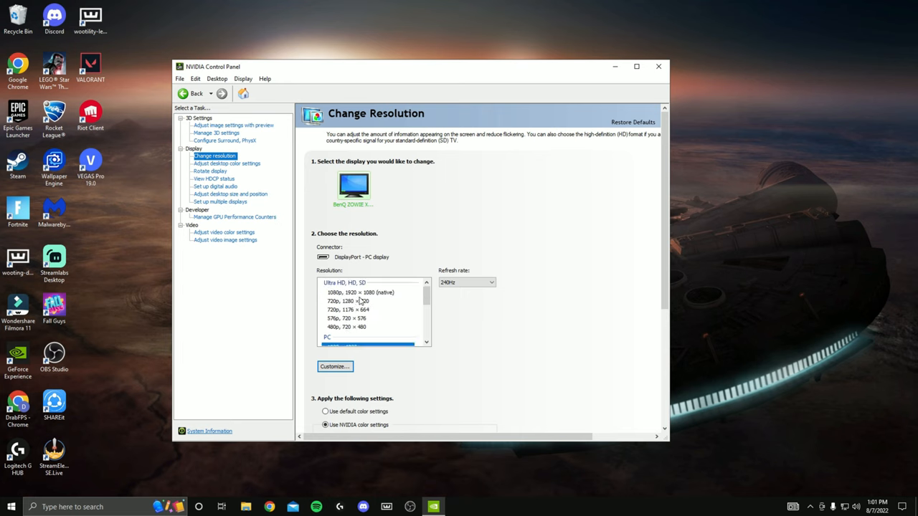
click(334, 367)
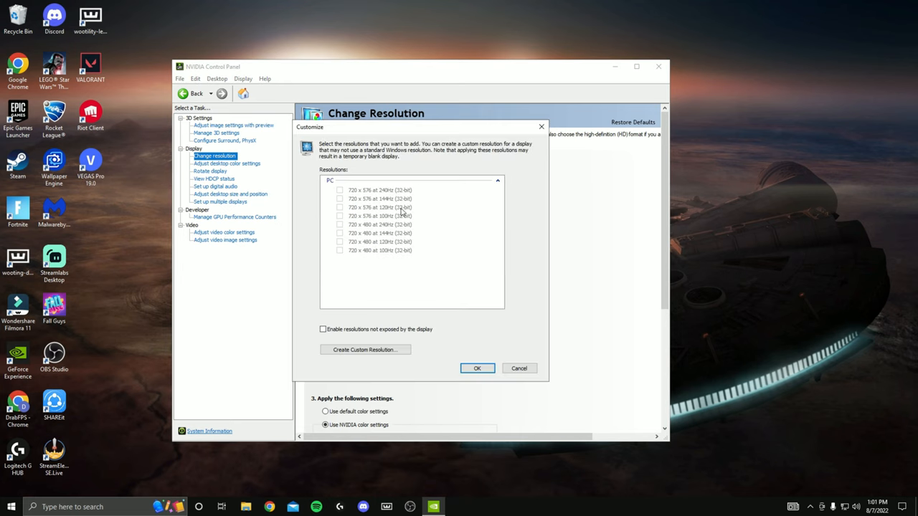
mouse_move(474, 195)
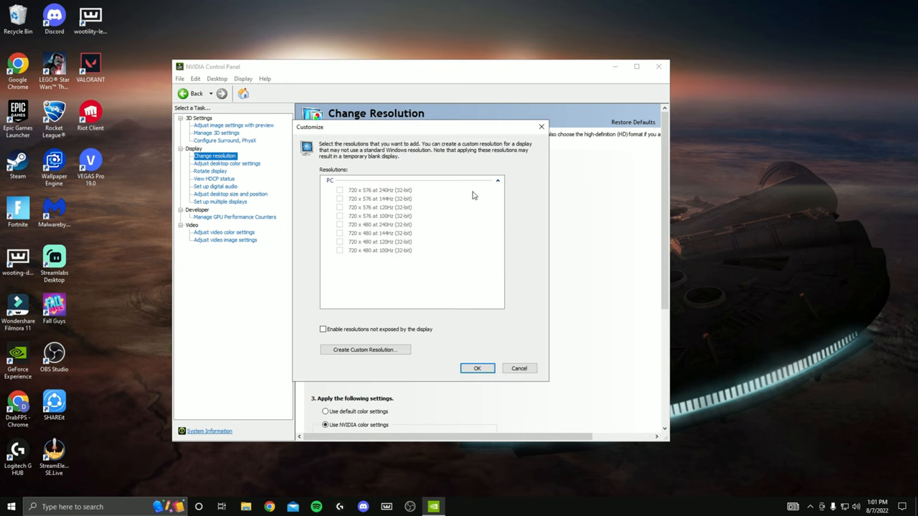
mouse_move(366, 178)
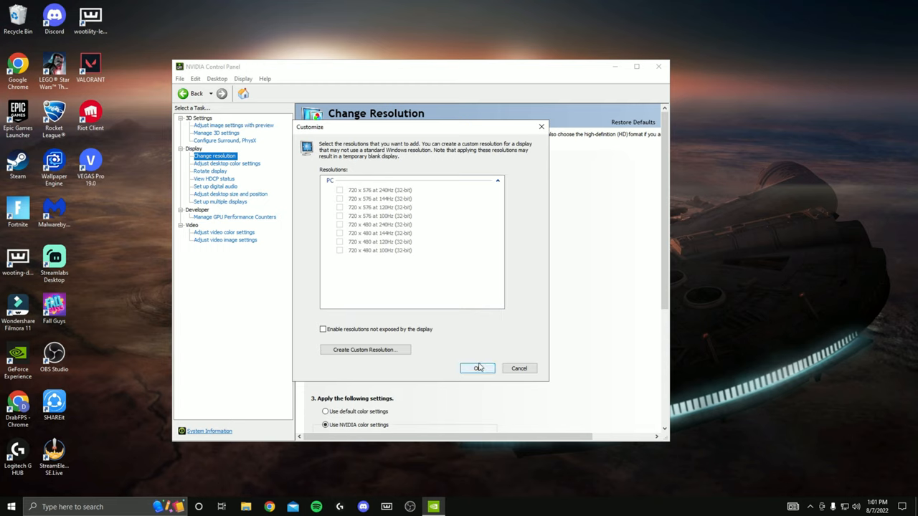
click(477, 367)
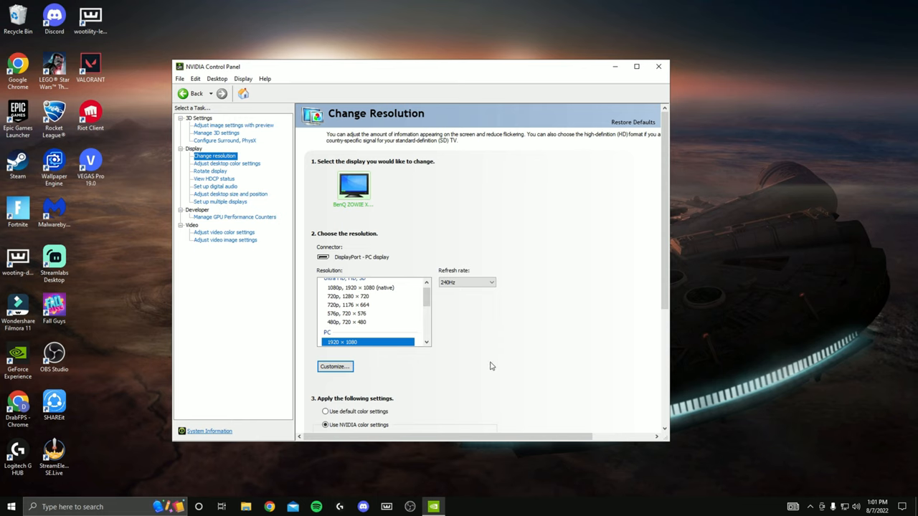
On Adjust Desktop Size and Position, choose No scaling for the 240 Hz display and apply it.
click(230, 193)
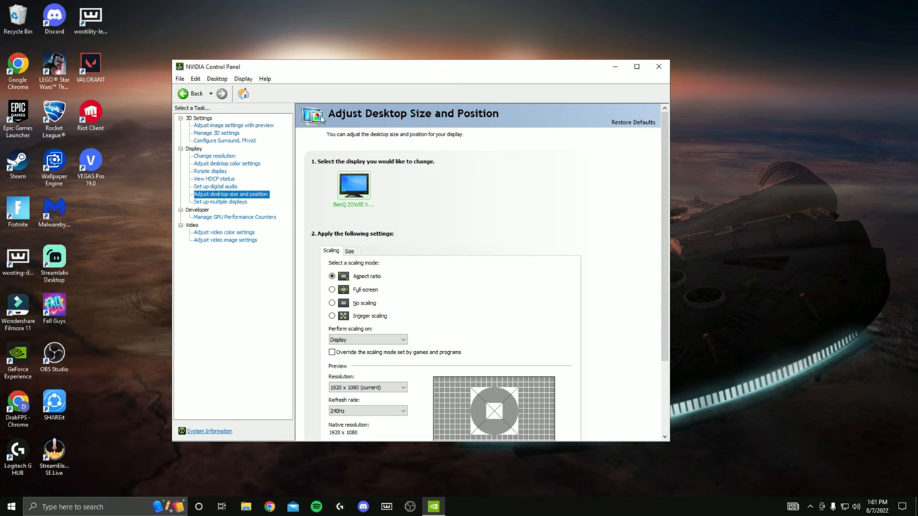
scroll(down, 3)
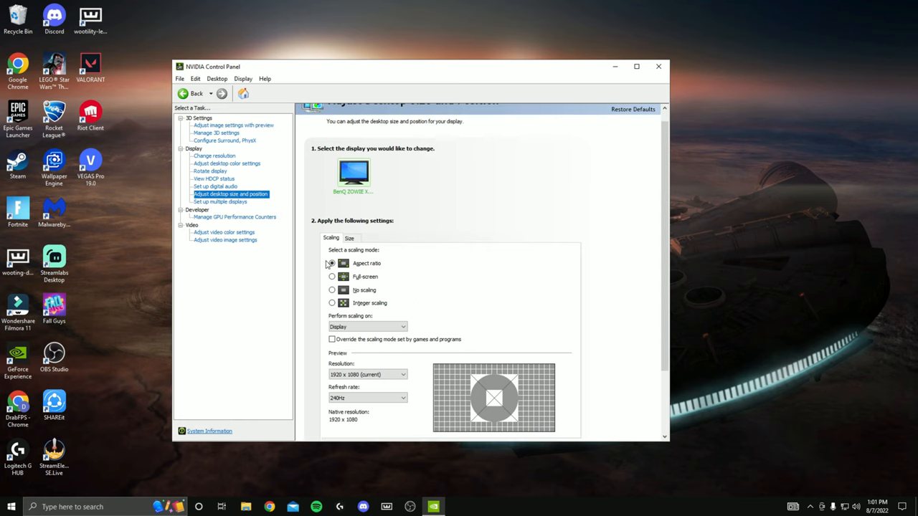
click(332, 264)
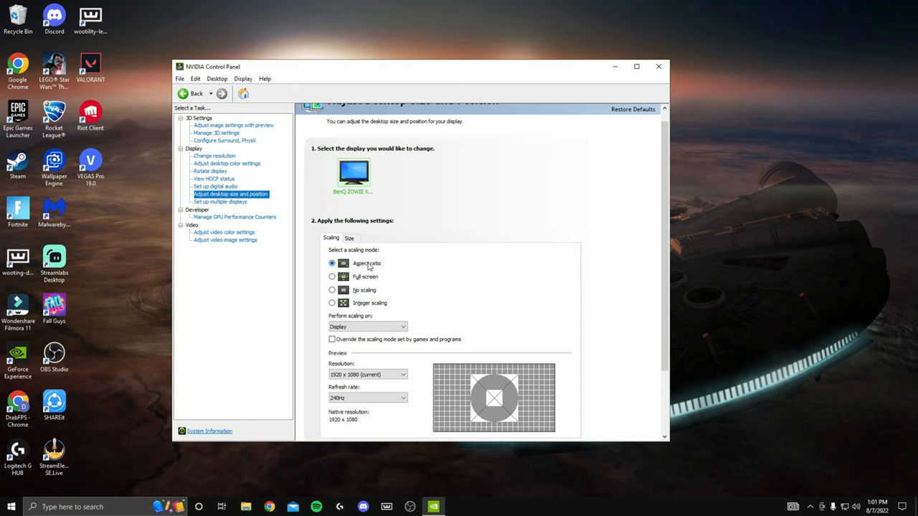
click(331, 289)
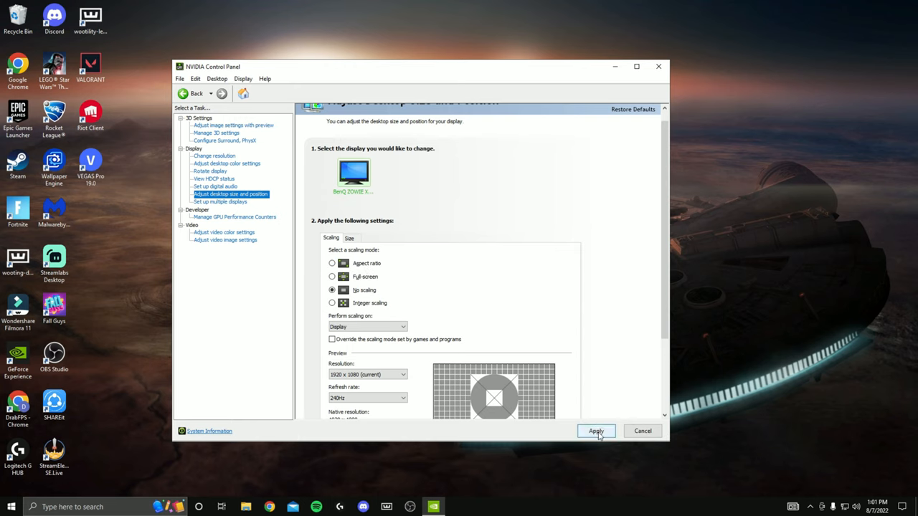
click(597, 431)
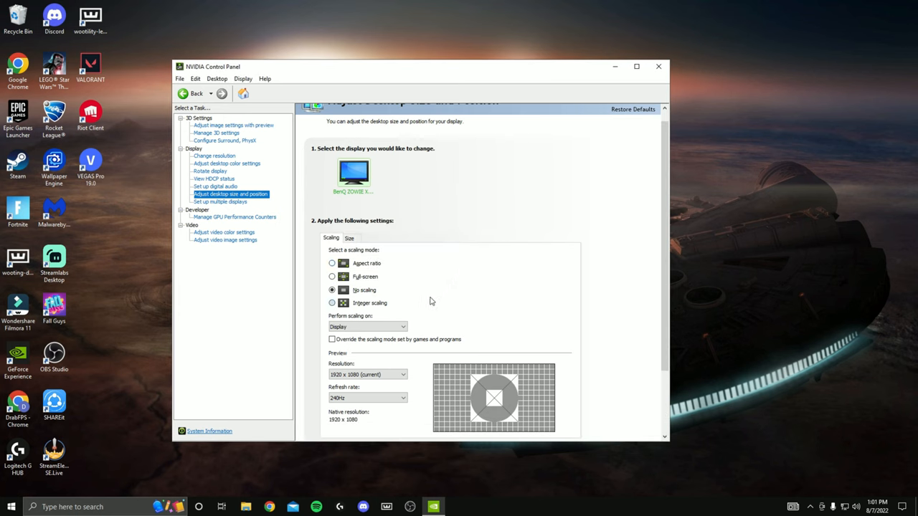
mouse_move(370, 324)
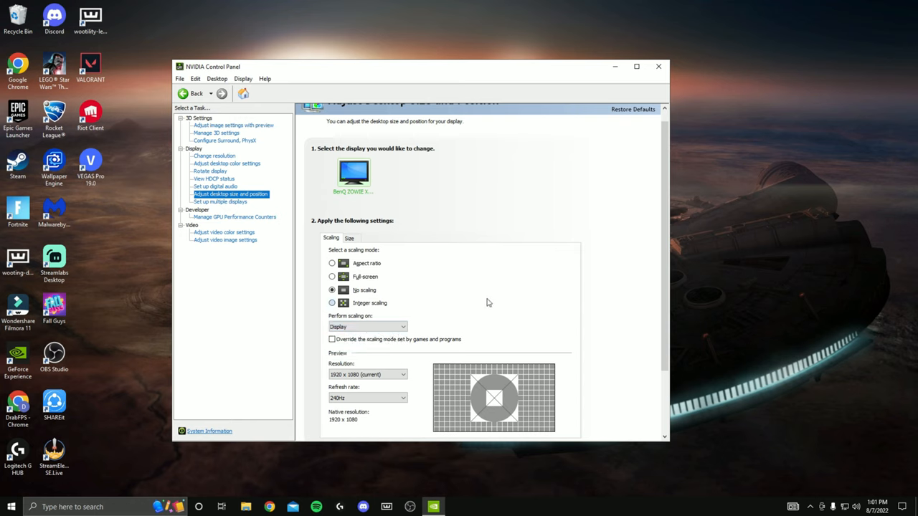
mouse_move(351, 316)
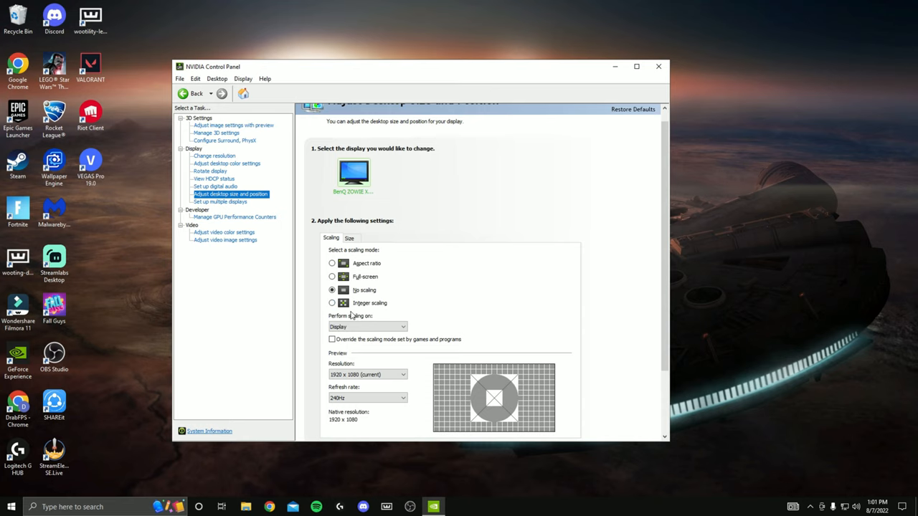
mouse_move(330, 329)
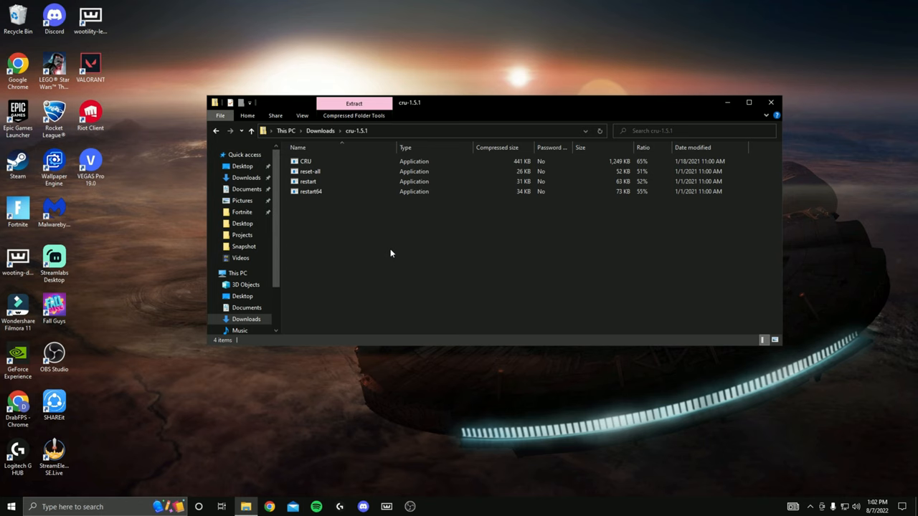
Launch CRU.exe from the Downloads > cru-1.5.1 folder.
click(306, 160)
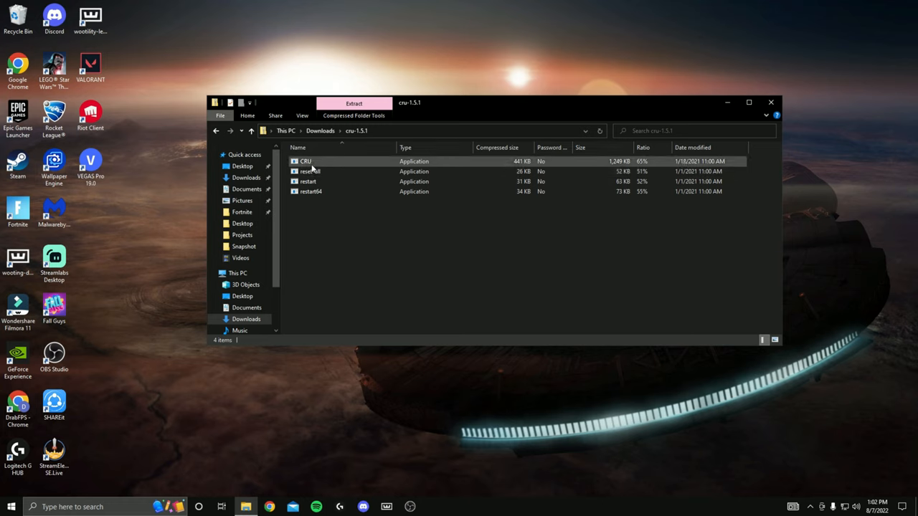
double_click(305, 161)
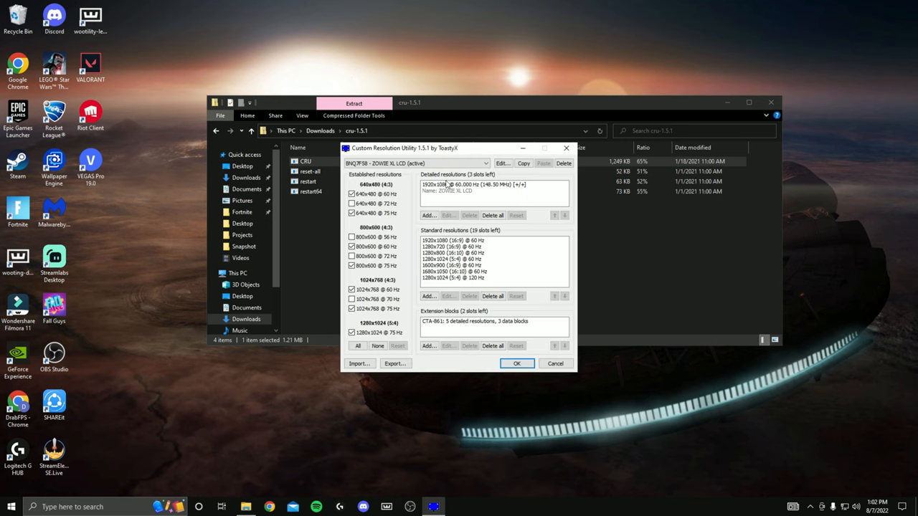
Select the CTA-861 entry in CRU's Extension blocks list.
click(485, 164)
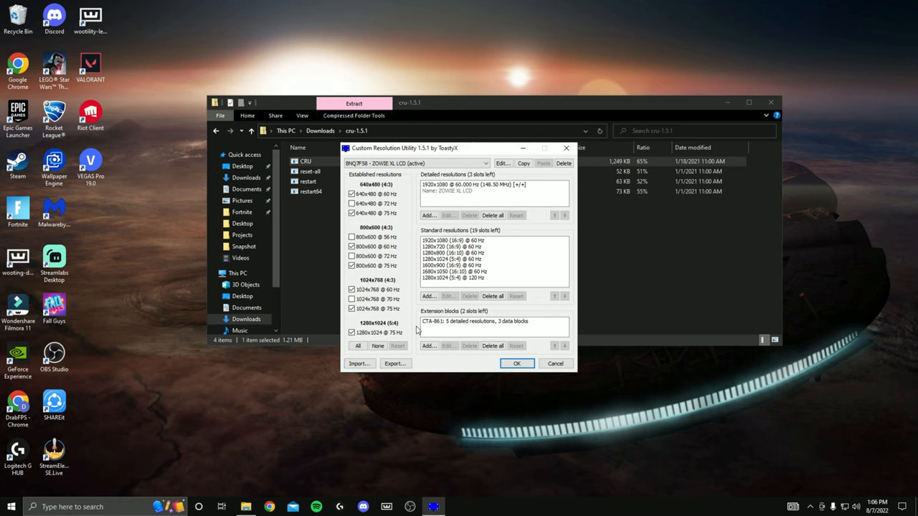
mouse_move(452, 324)
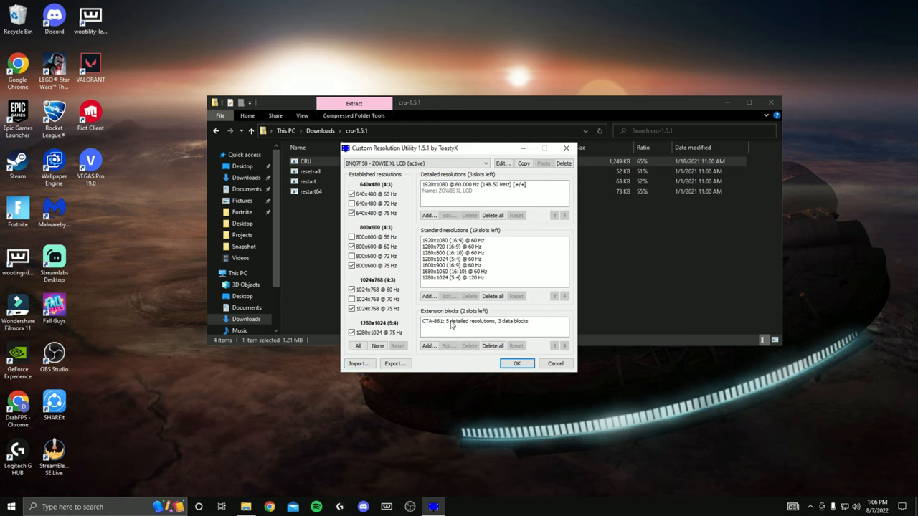
click(493, 321)
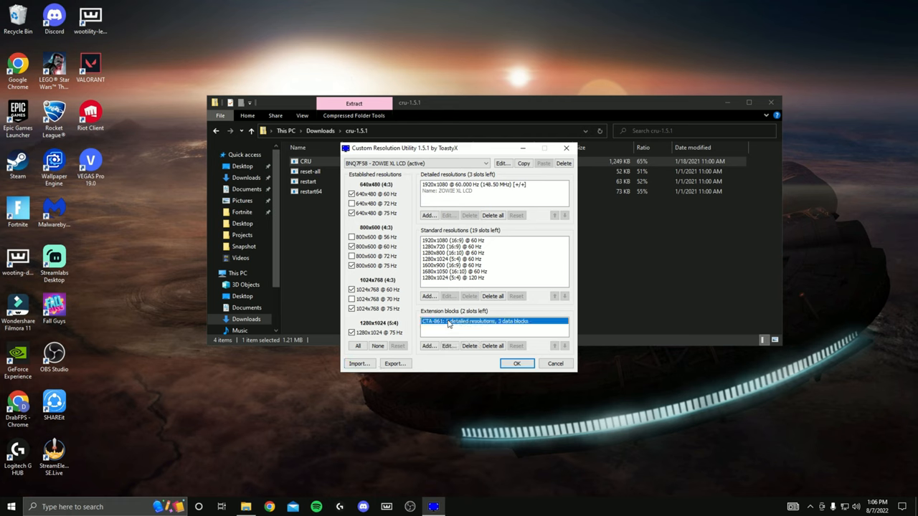
Edit the CTA-861 block and inspect one detailed resolution's timing details.
double_click(493, 322)
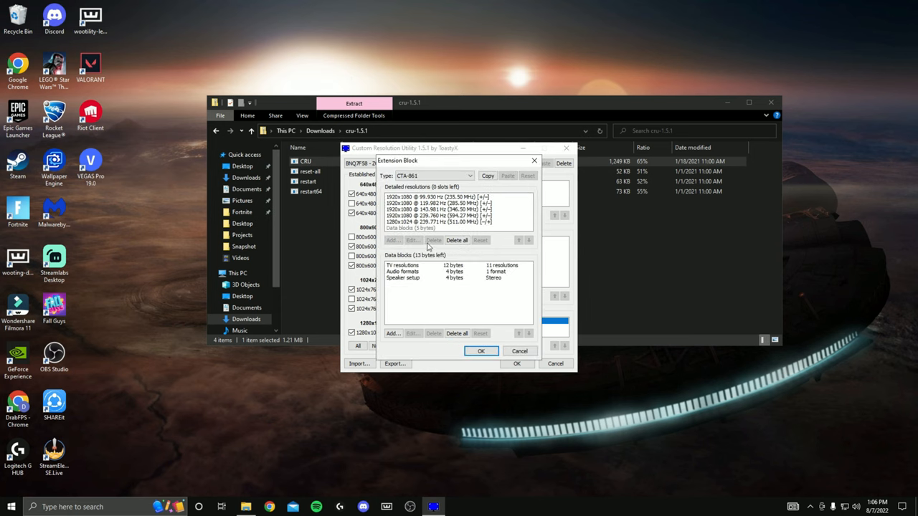
mouse_move(422, 235)
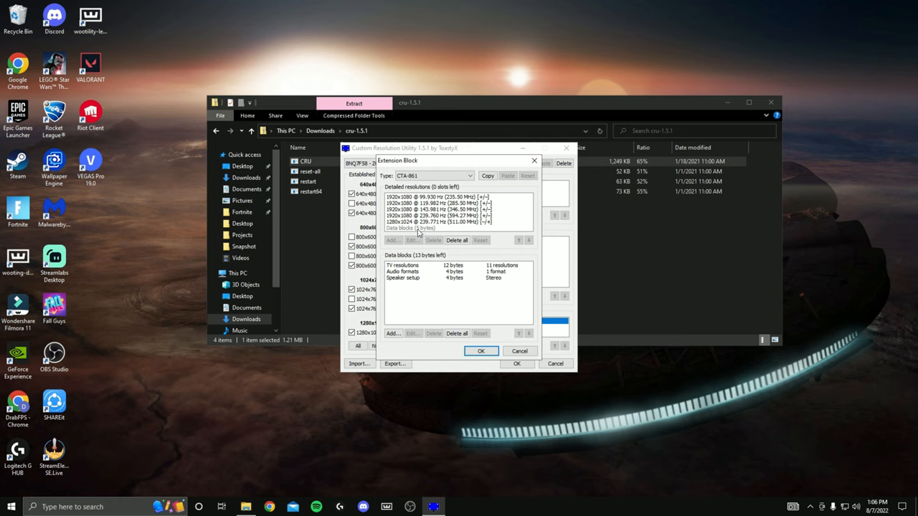
mouse_move(419, 234)
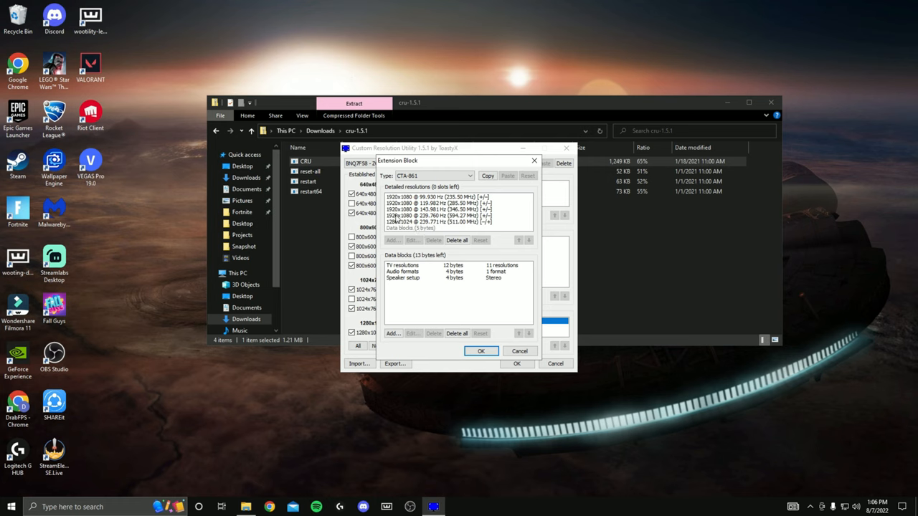
click(437, 215)
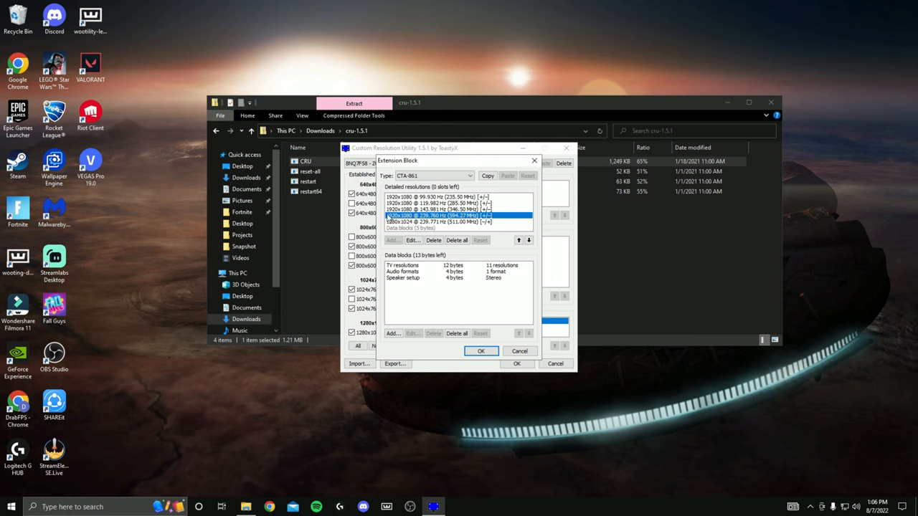
mouse_move(410, 218)
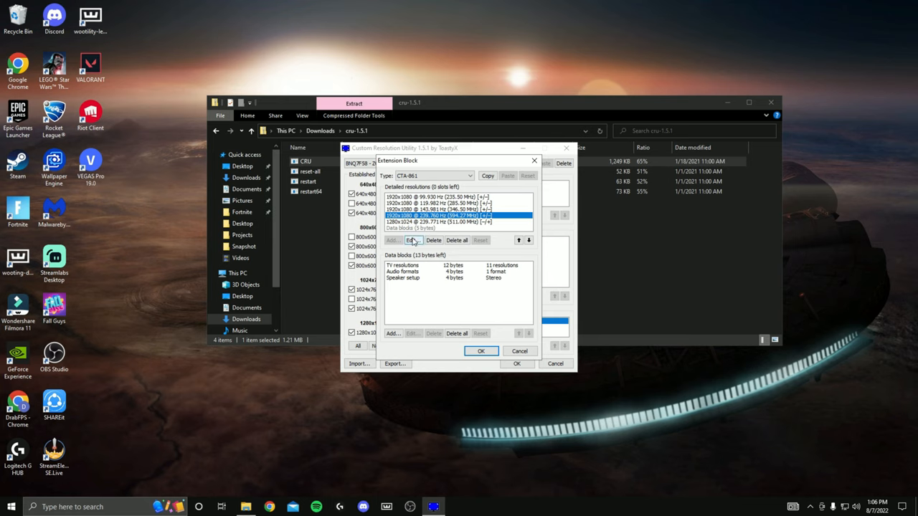
click(413, 241)
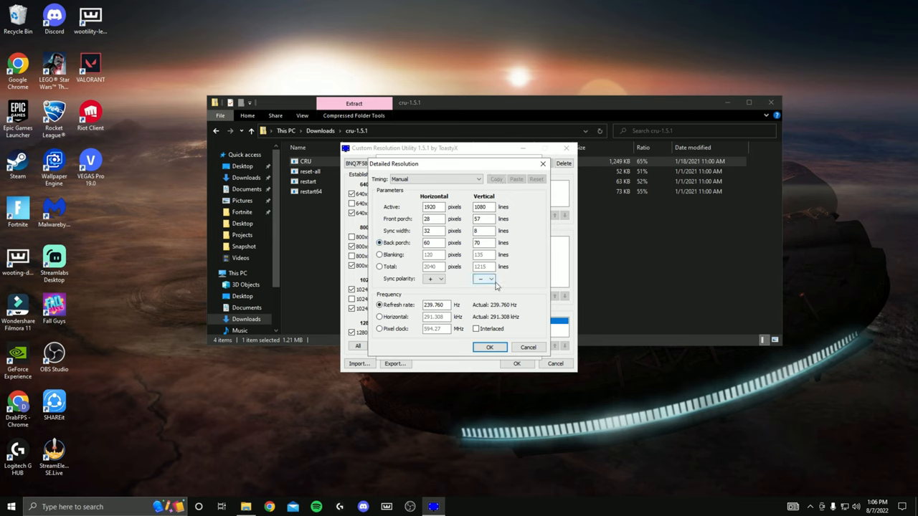
click(489, 347)
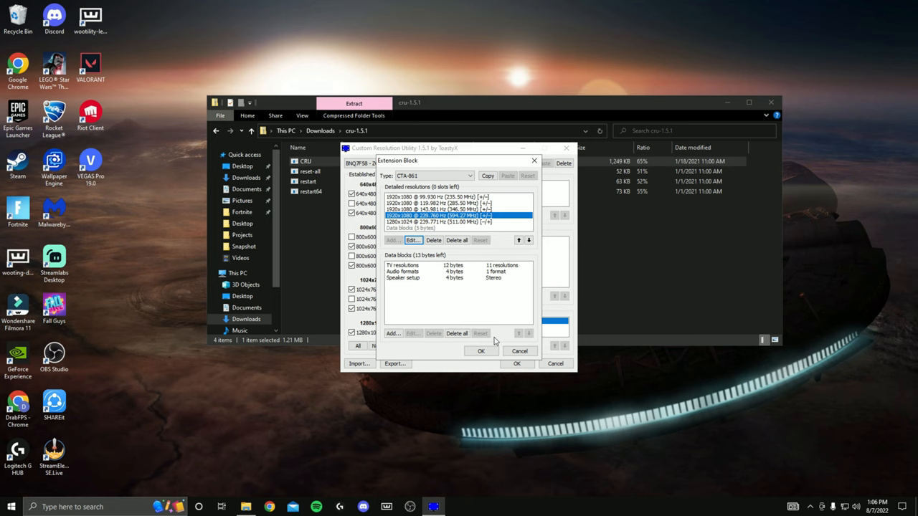
Delete all detailed resolutions from the CTA-861 block and confirm, keeping its three data blocks.
click(438, 198)
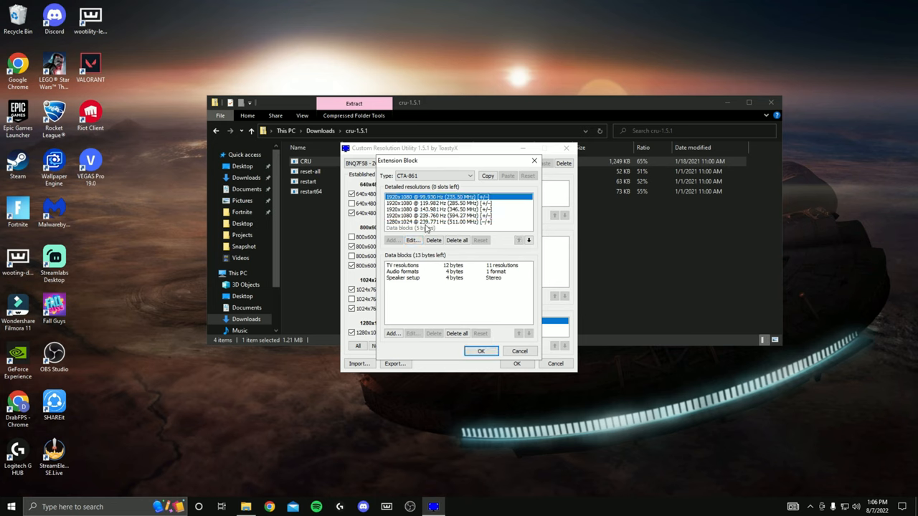
click(433, 241)
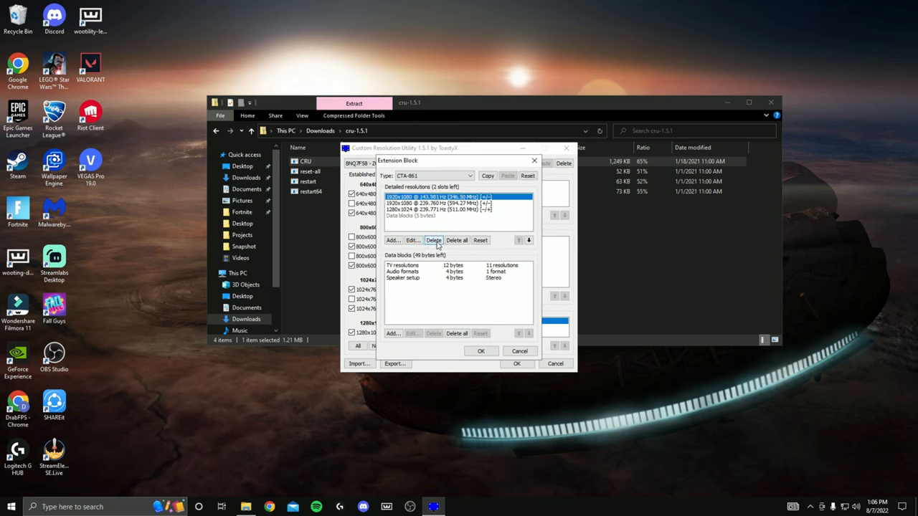
click(433, 241)
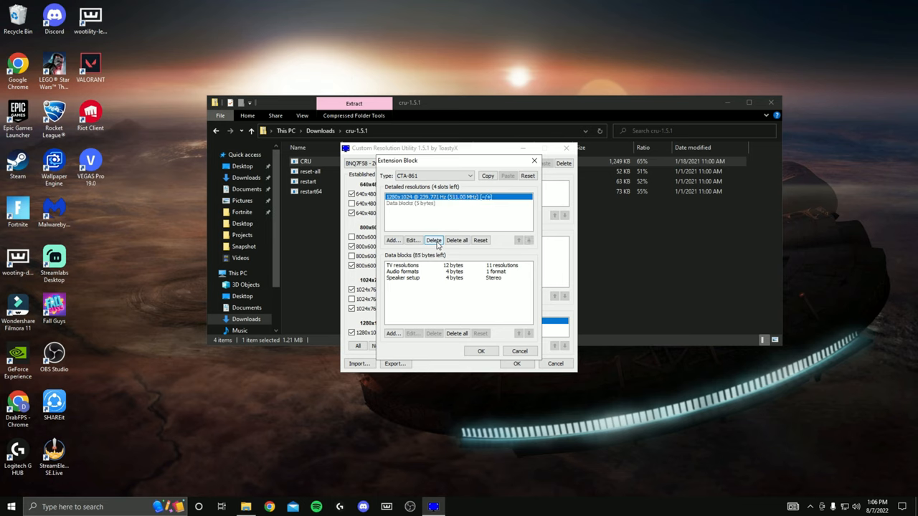
click(433, 241)
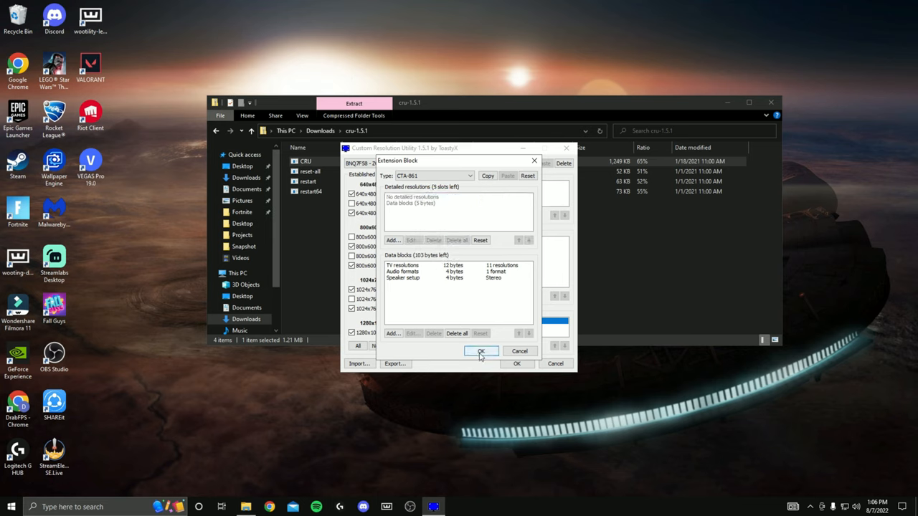
click(481, 351)
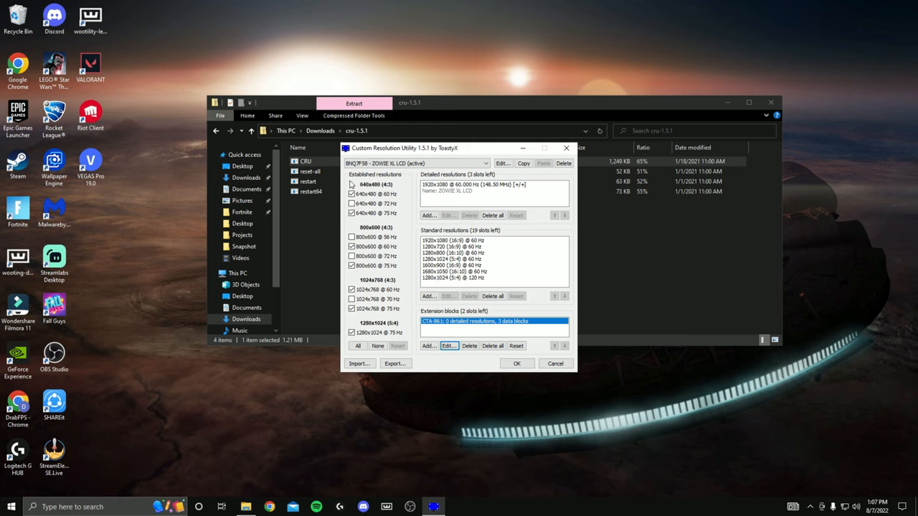
mouse_move(381, 181)
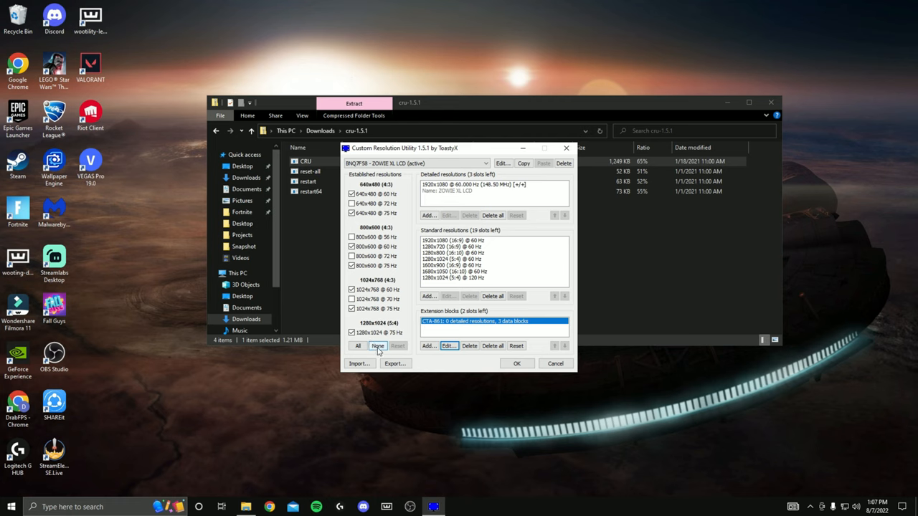
Untick every established resolution using None.
click(378, 346)
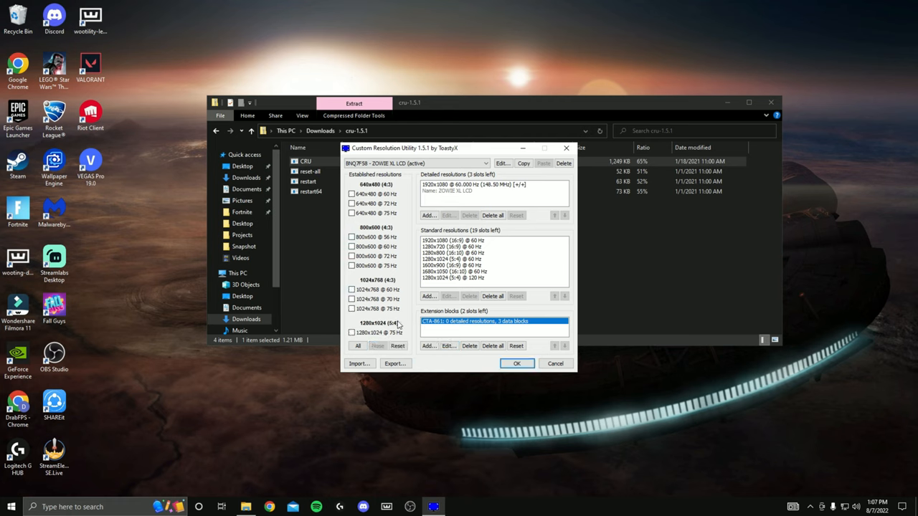
mouse_move(419, 321)
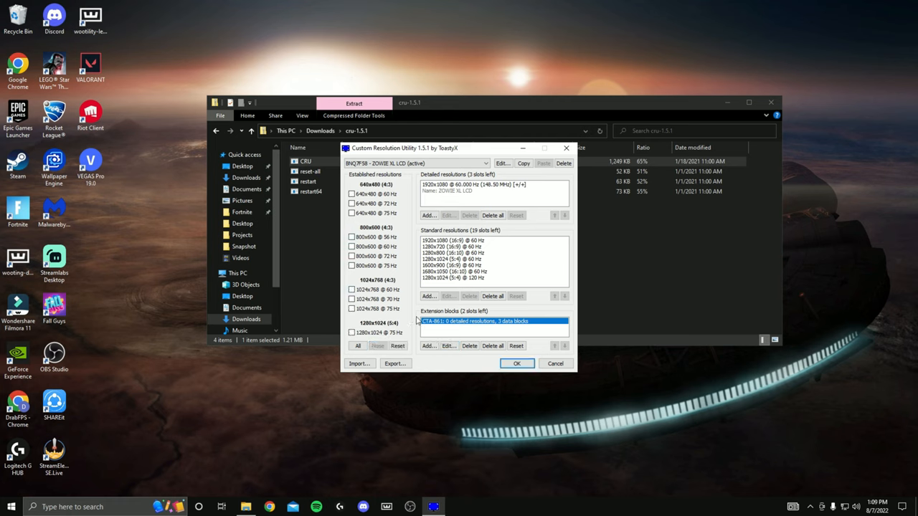
mouse_move(367, 203)
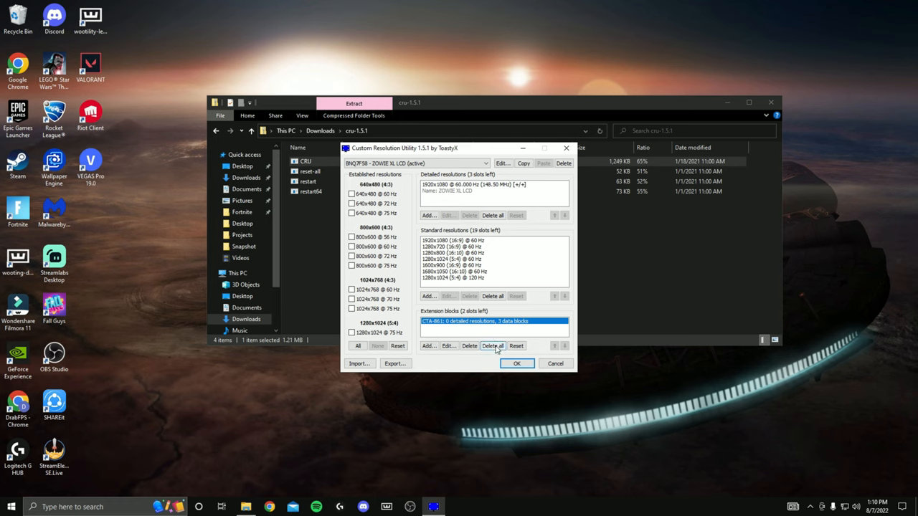
Delete all extension blocks and standard resolutions, then add 1920x1080 (16:9) at 60 Hz as the only standard resolution.
click(494, 346)
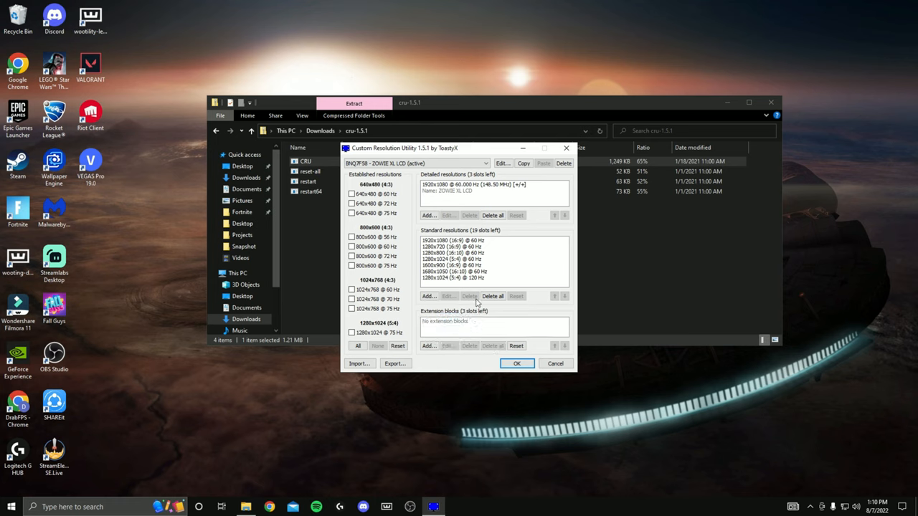
mouse_move(457, 243)
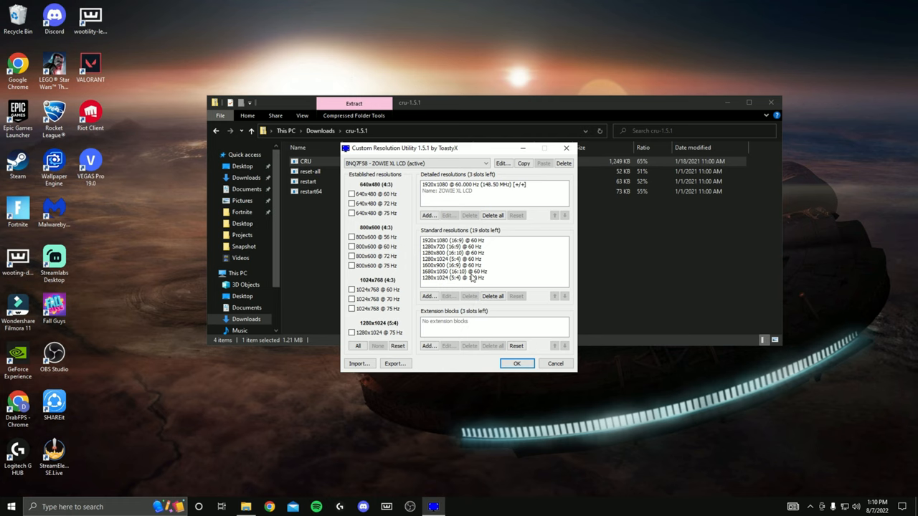
click(493, 295)
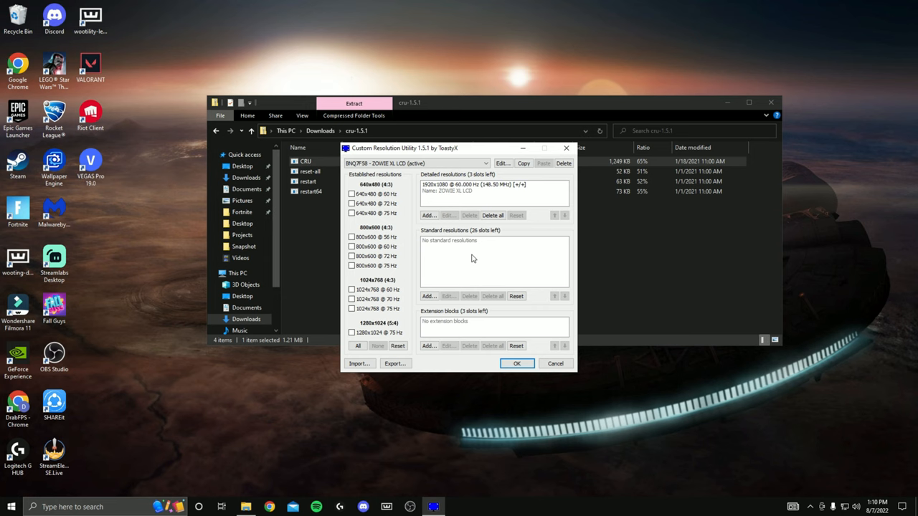
click(428, 295)
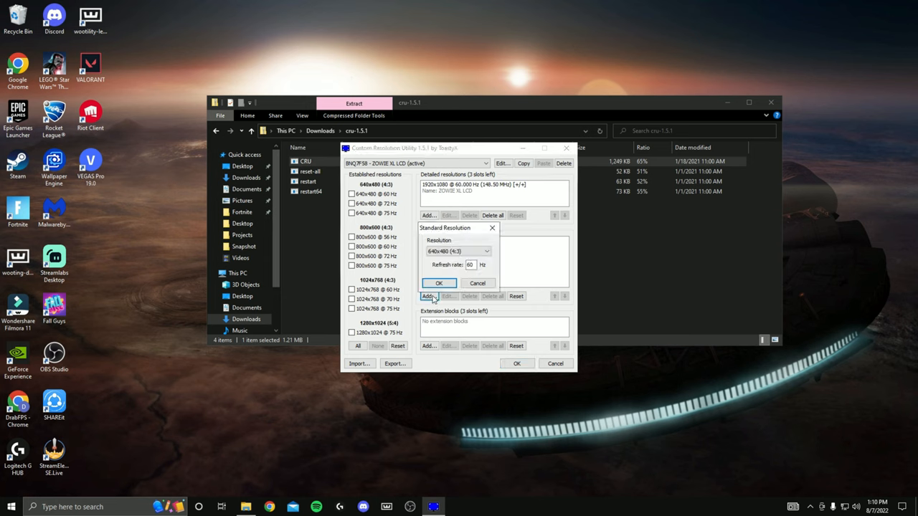
click(486, 251)
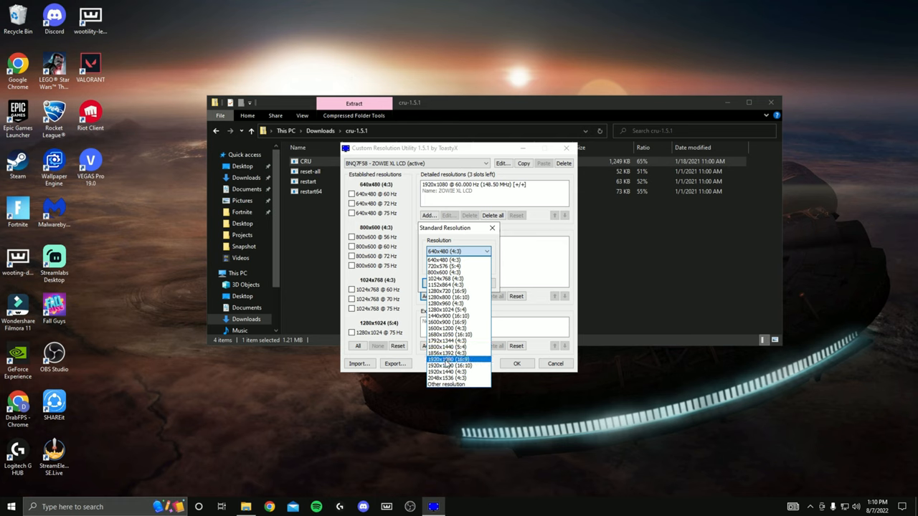
click(447, 359)
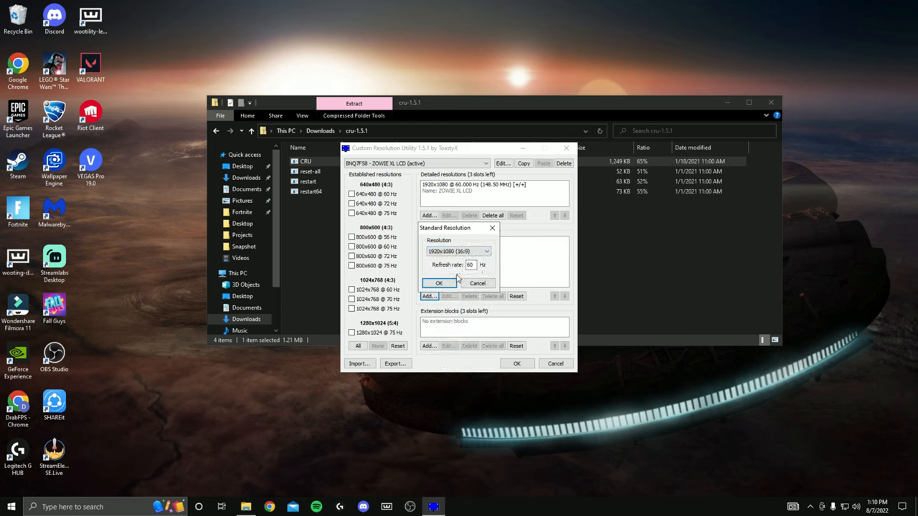
click(439, 283)
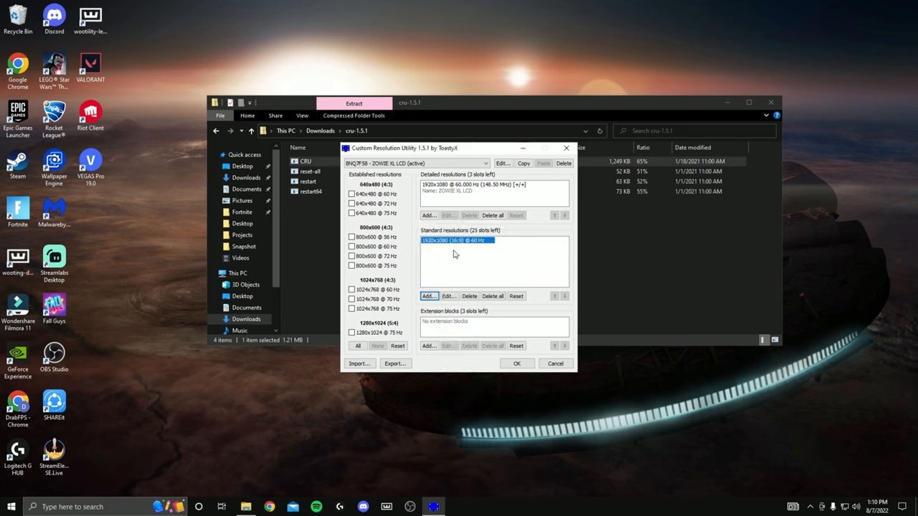
Delete the existing 1920x1080 detailed resolution, emptying the list.
click(473, 183)
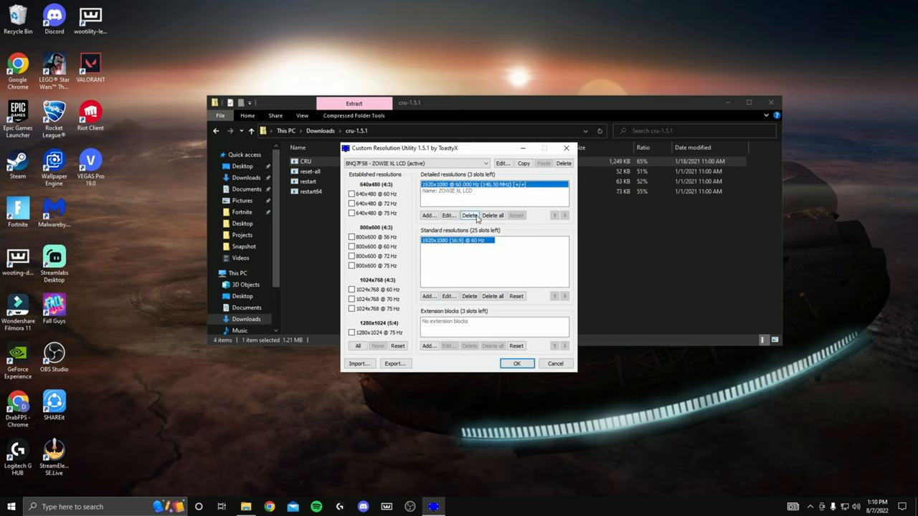
click(471, 215)
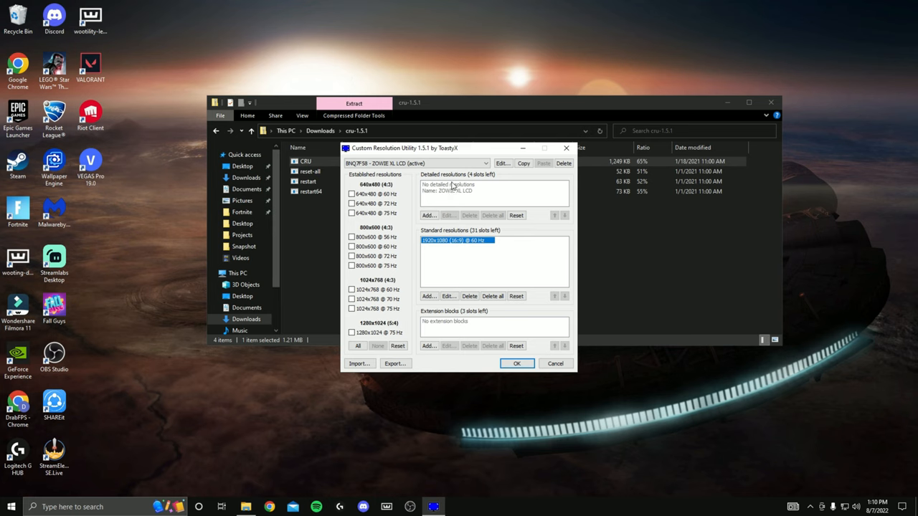
Add a detailed resolution from the pasted 240 Hz timings with Horizontal Active changed to 1720.
click(447, 295)
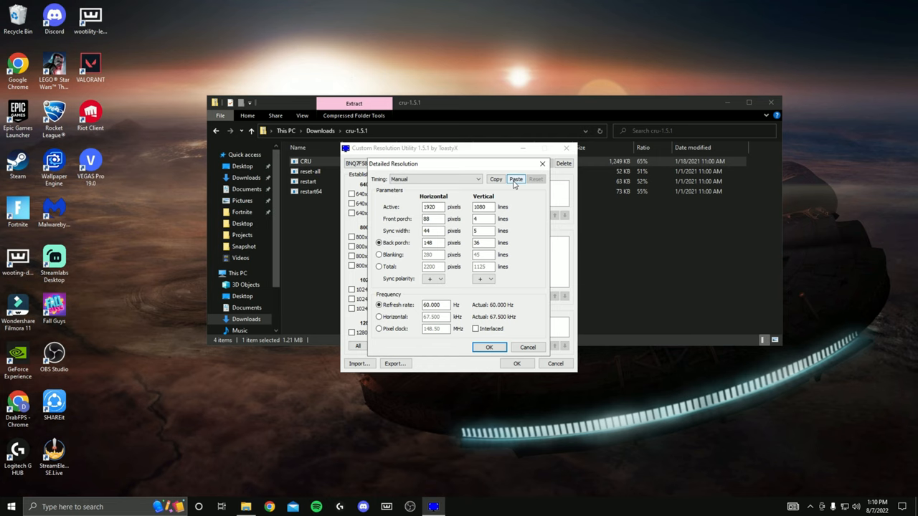
click(516, 178)
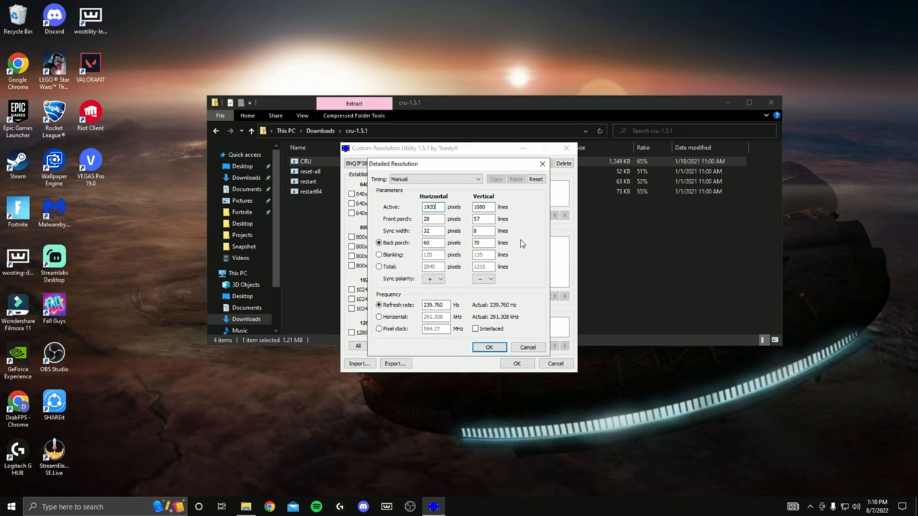
text(1)
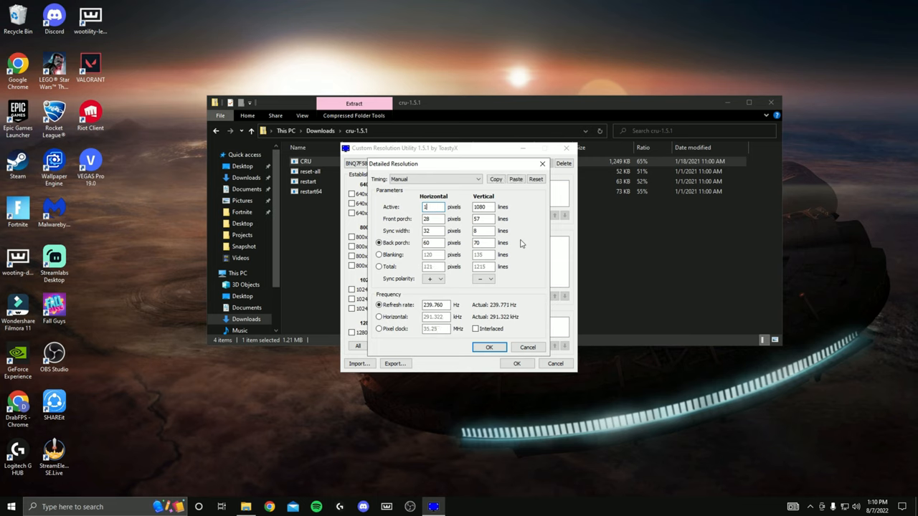
text(1720)
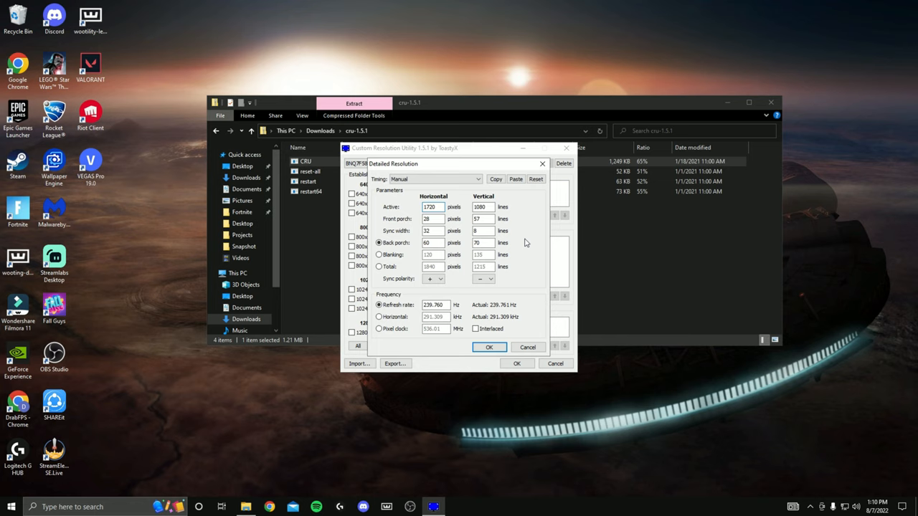
click(480, 207)
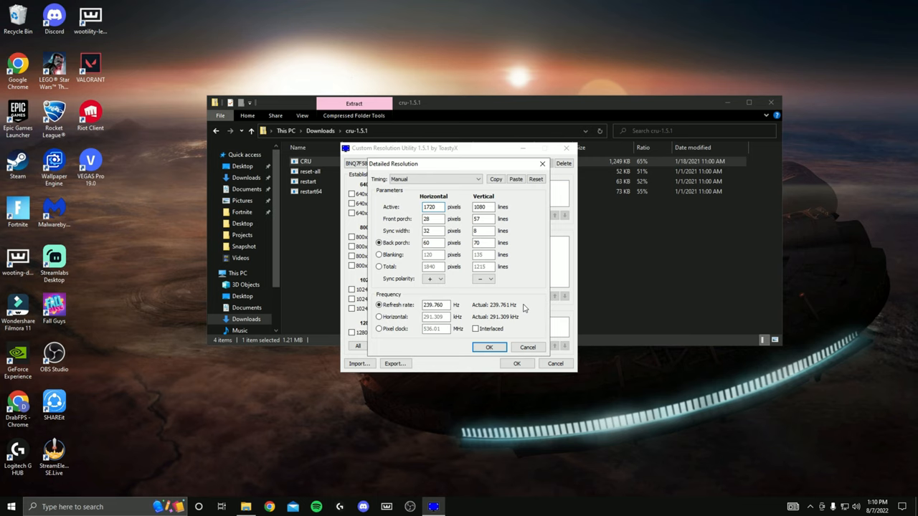
click(433, 206)
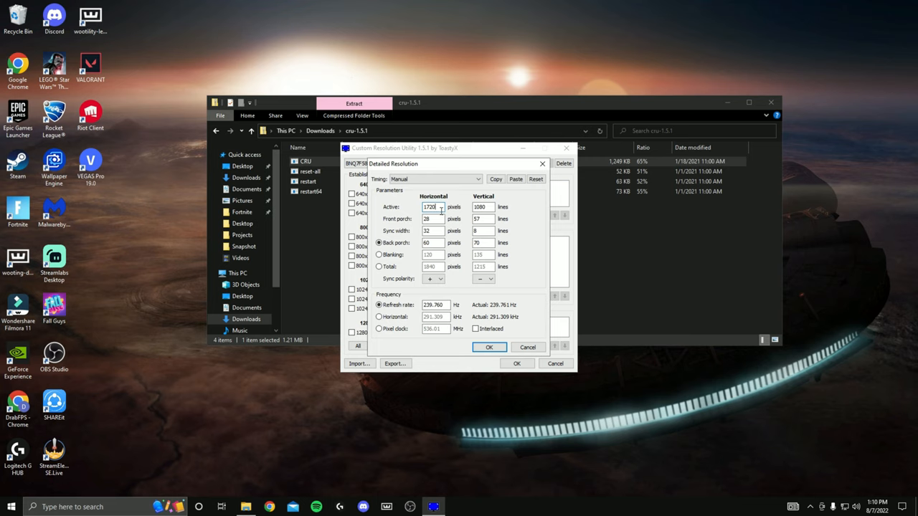
click(489, 347)
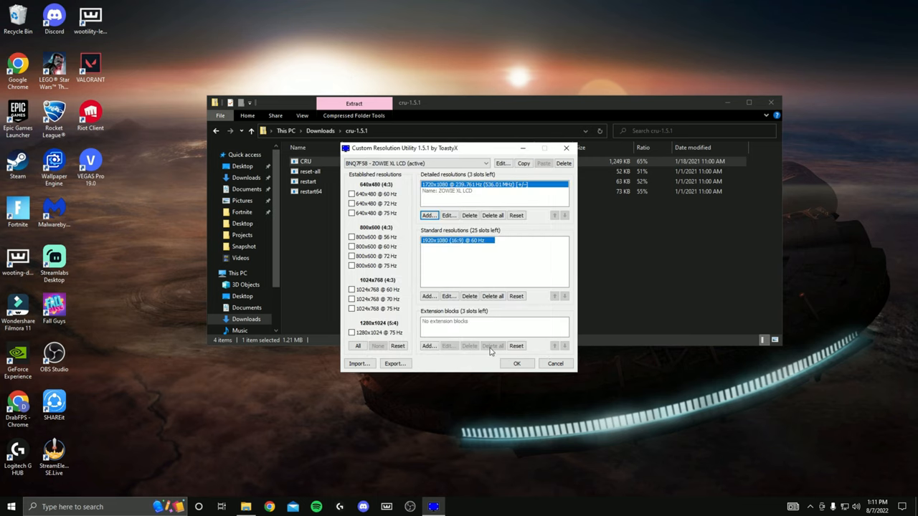
mouse_move(458, 207)
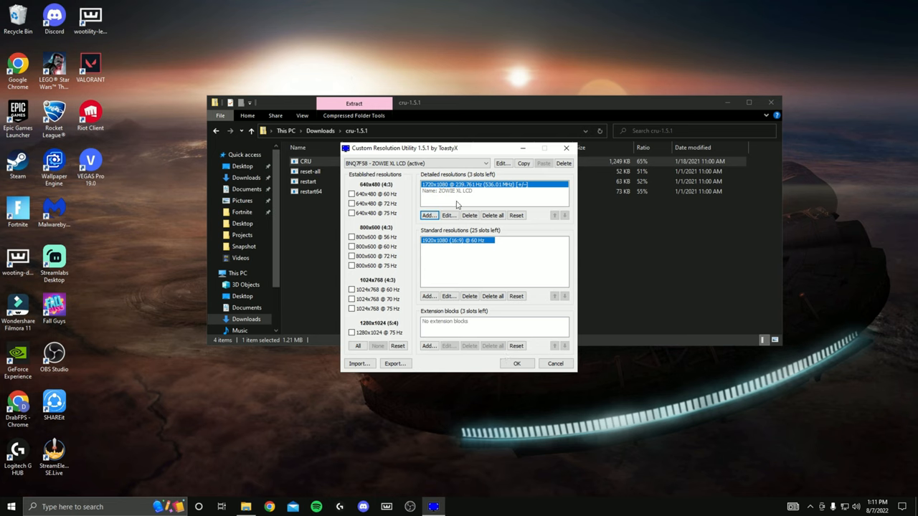
mouse_move(390, 235)
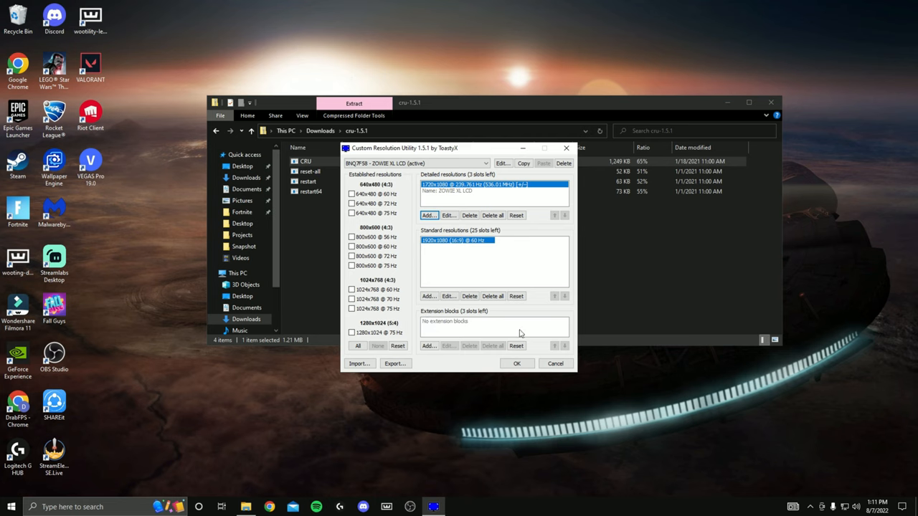
mouse_move(461, 353)
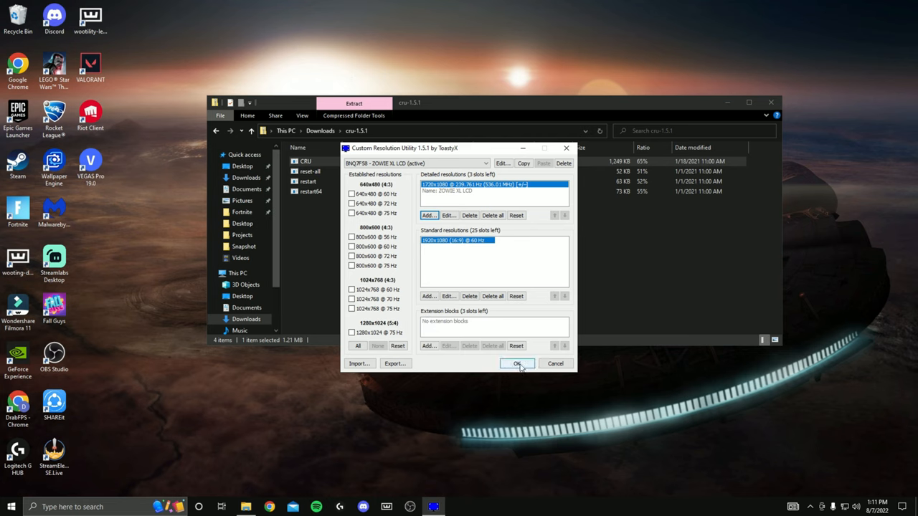
Confirm the main CRU window with OK to save, then select a helper program in the cru-1.5.1 folder.
click(517, 364)
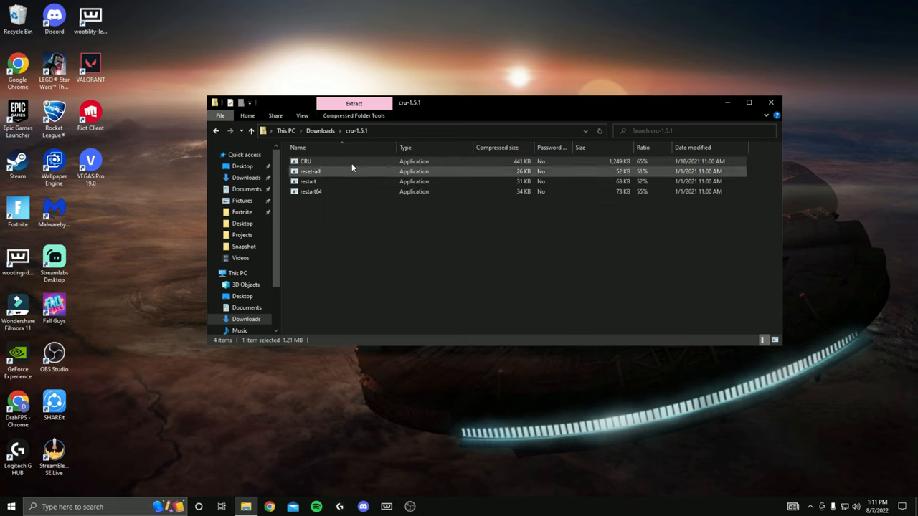
mouse_move(366, 173)
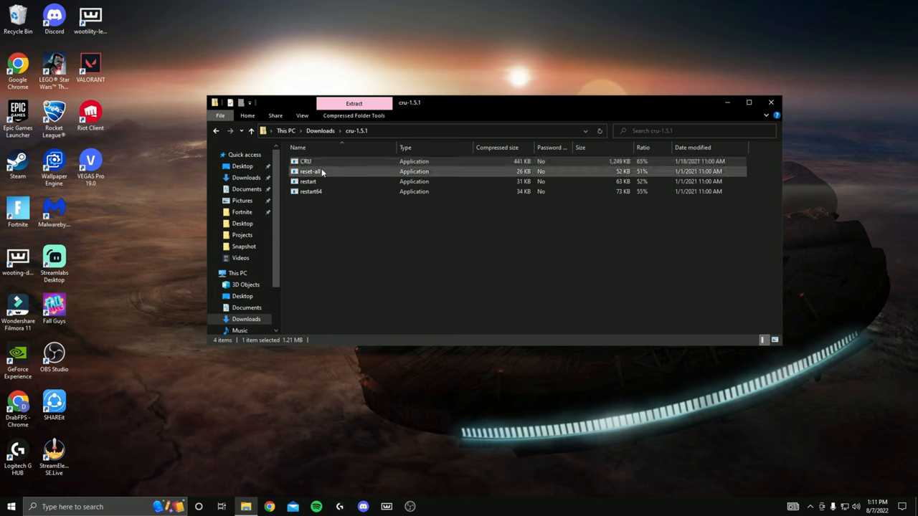
click(310, 192)
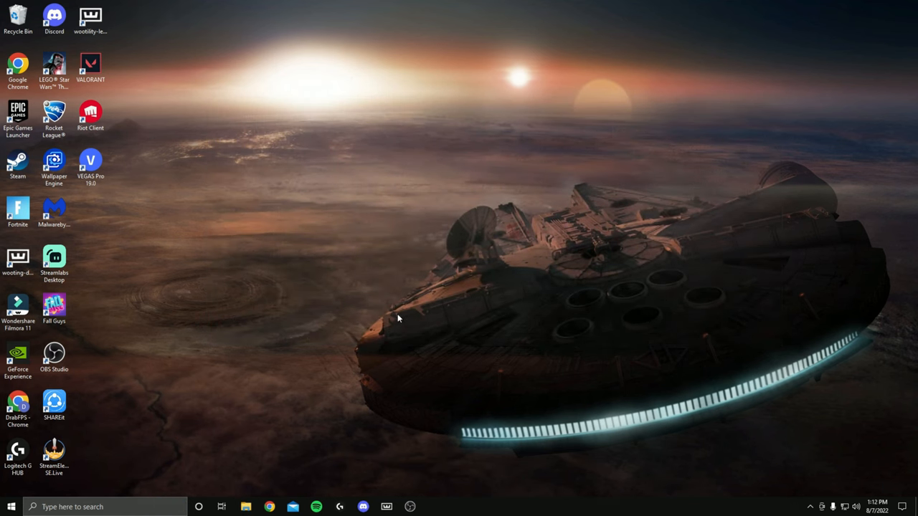
mouse_move(439, 330)
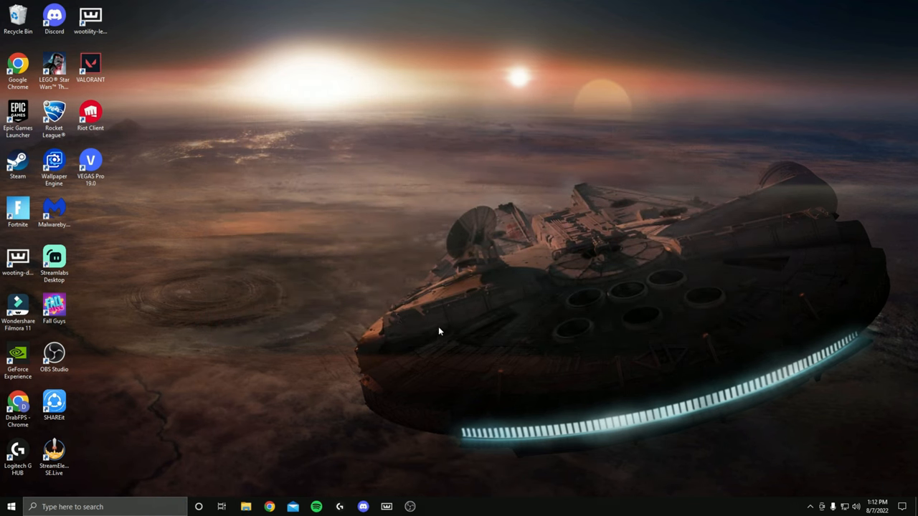
mouse_move(491, 268)
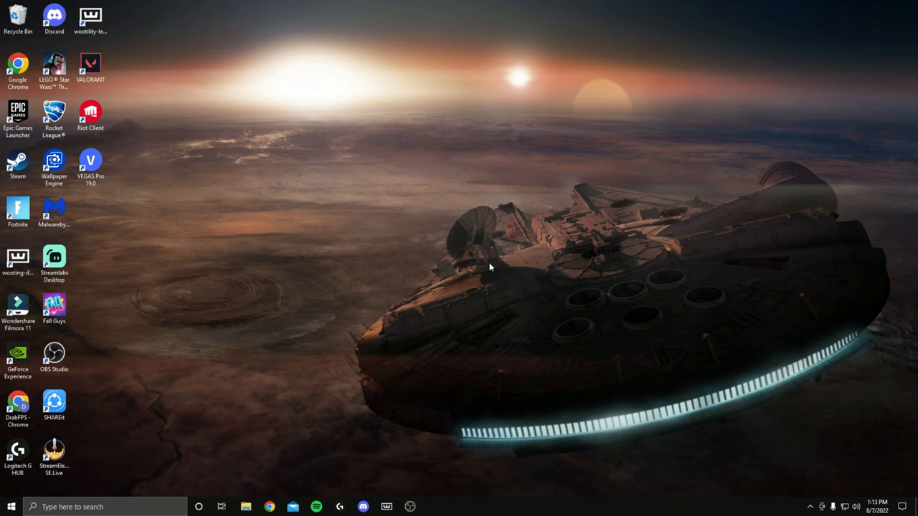
mouse_move(493, 289)
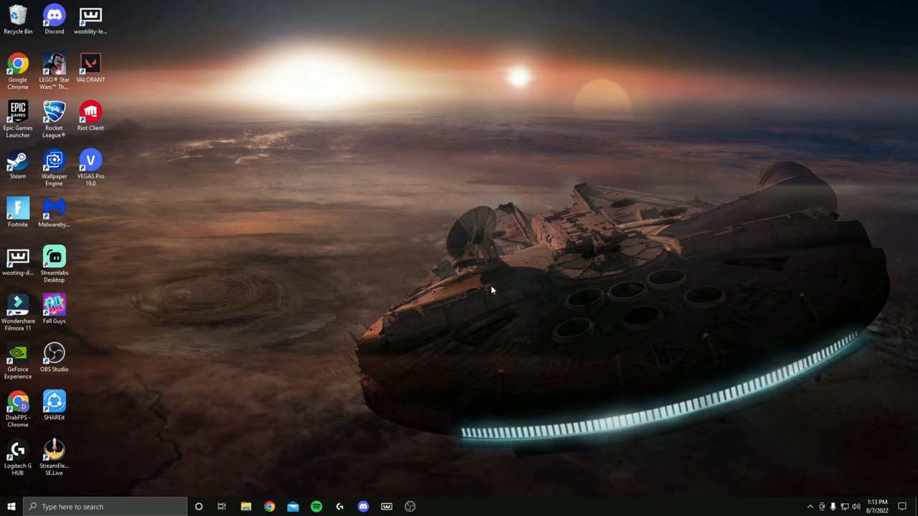
mouse_move(410, 384)
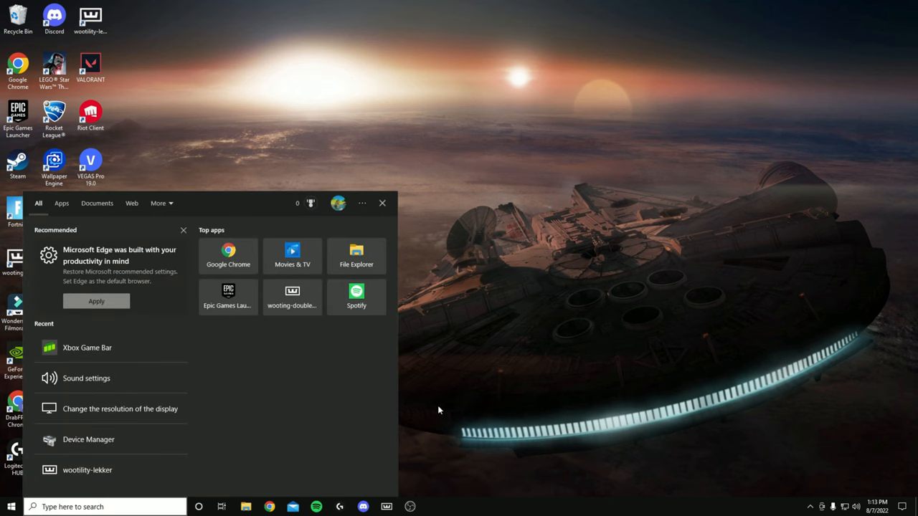
Search 'display', open the resolution settings and continue to Advanced display settings for the ZOWIE XL LCD.
text(discord)
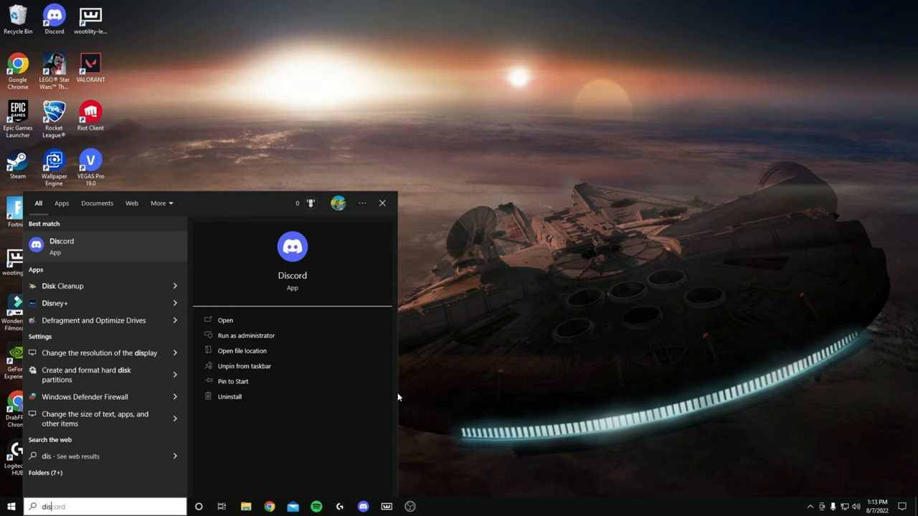
text(display)
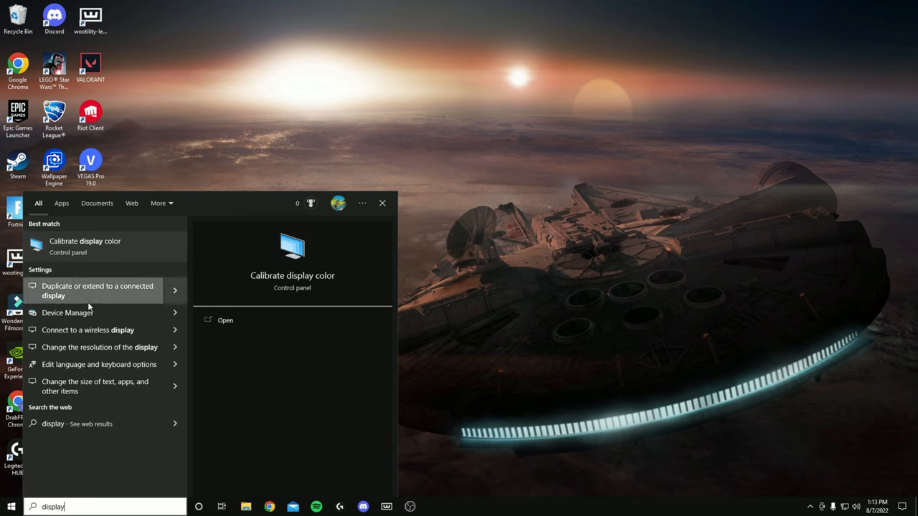
mouse_move(93, 348)
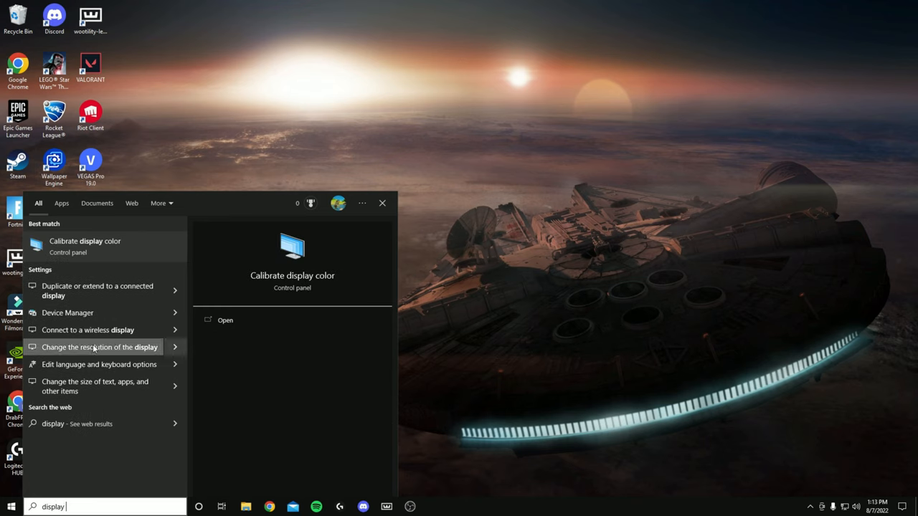
click(100, 347)
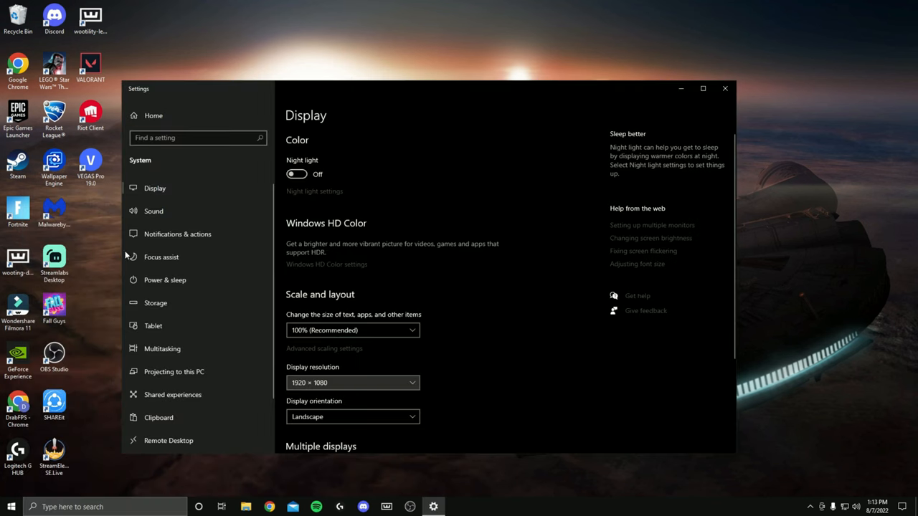
mouse_move(386, 206)
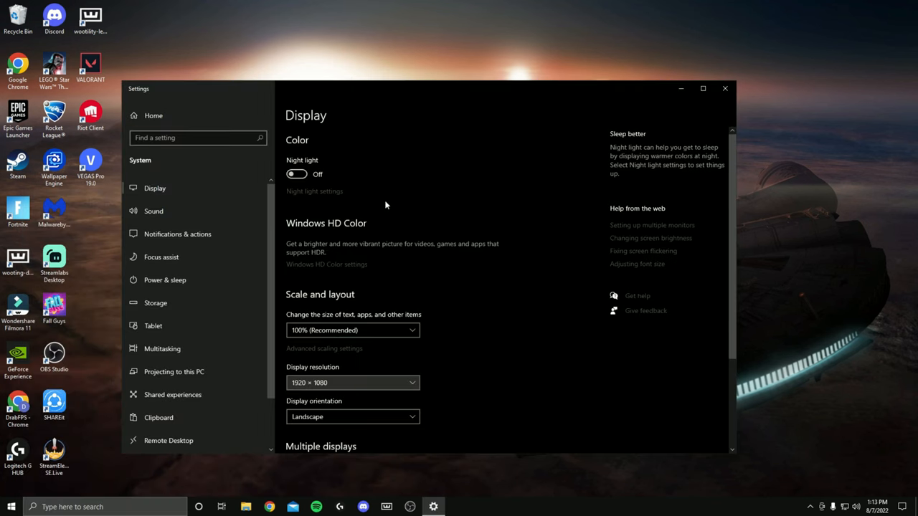
scroll(down, 3)
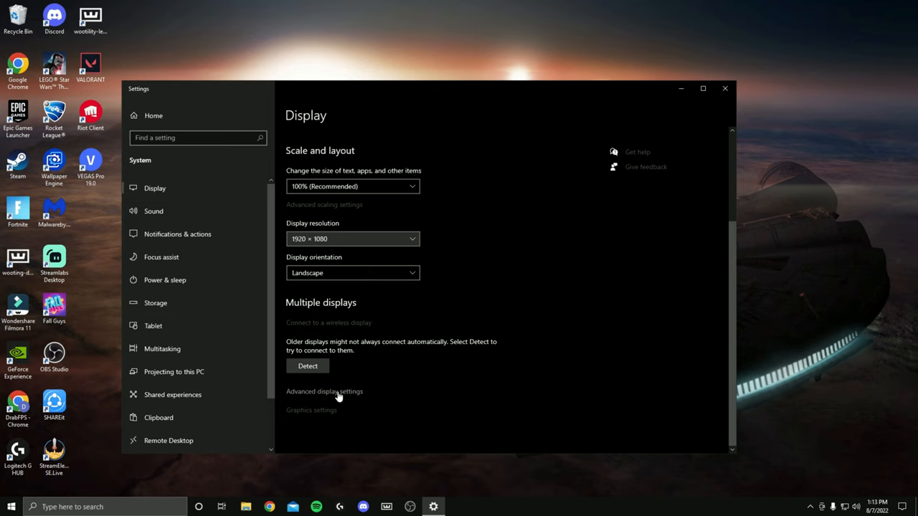
click(324, 390)
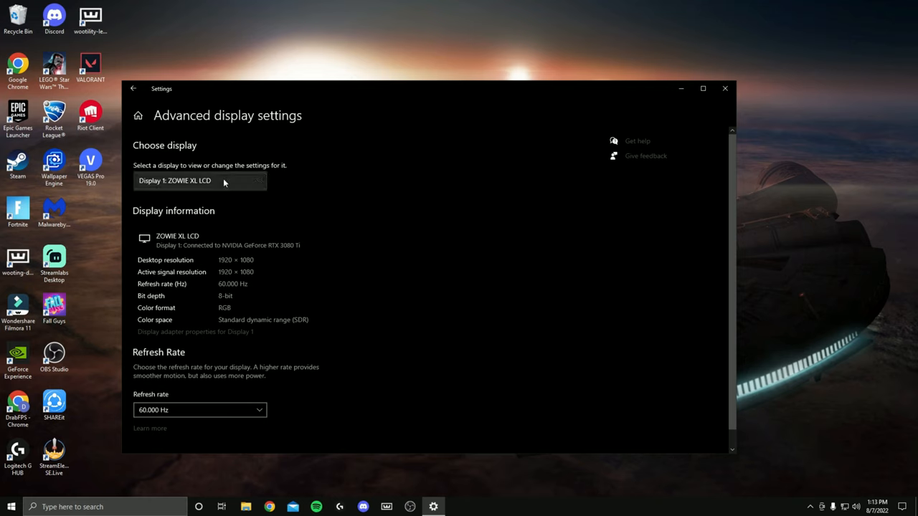
mouse_move(279, 197)
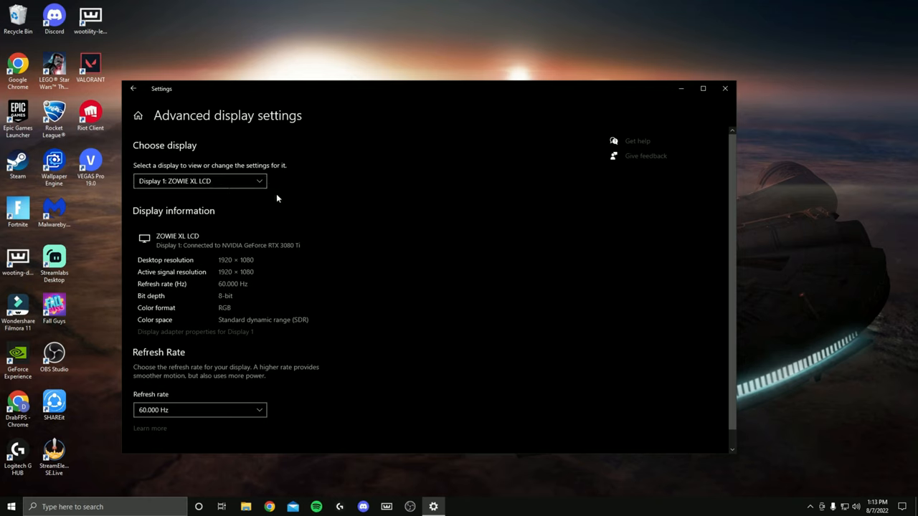
mouse_move(194, 184)
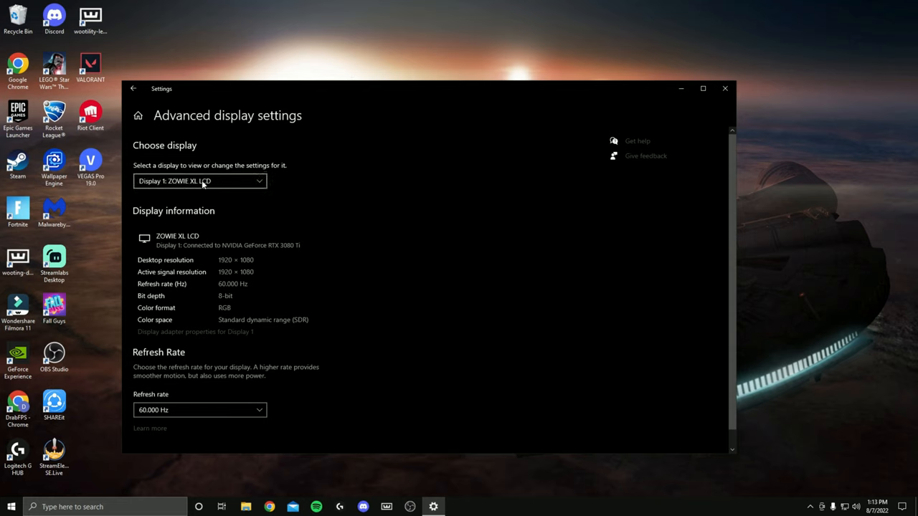
mouse_move(181, 187)
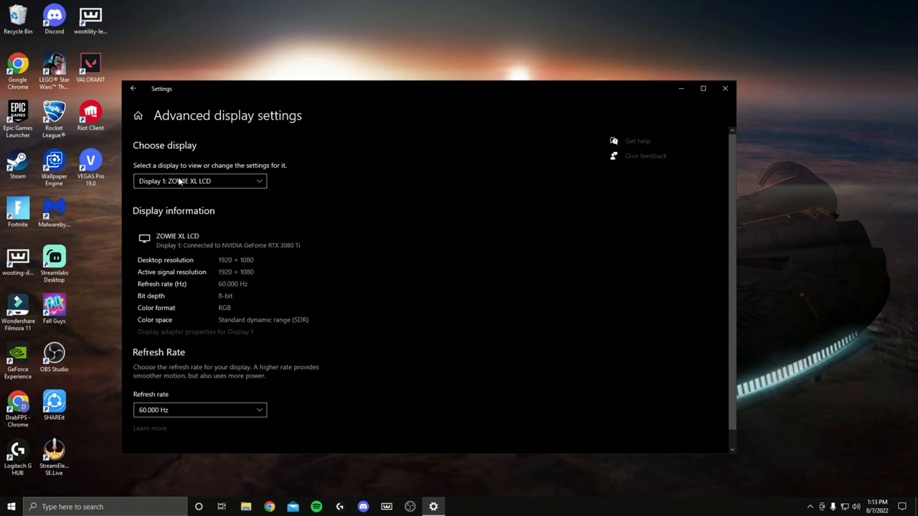
scroll(down, 3)
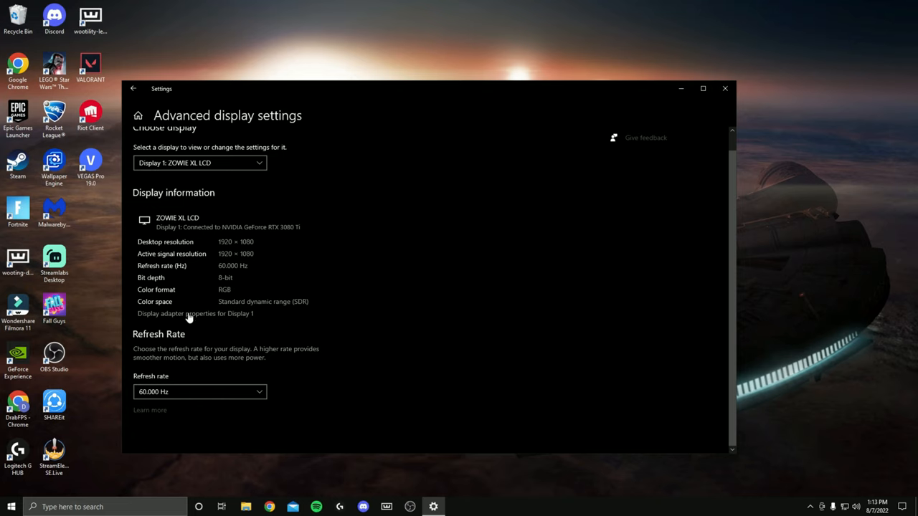
Via display adapter properties' List All Modes, apply the 1720 by 1080 240 Hz mode and keep changes.
click(195, 313)
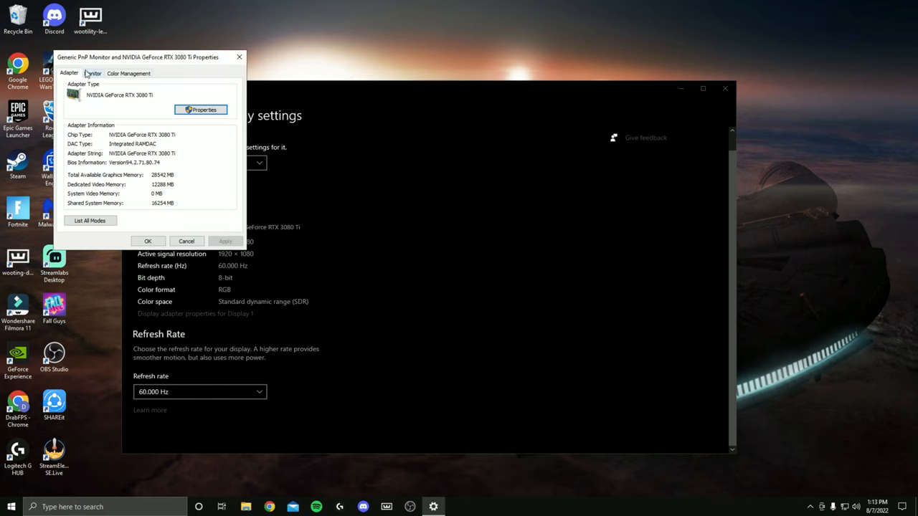
mouse_move(123, 184)
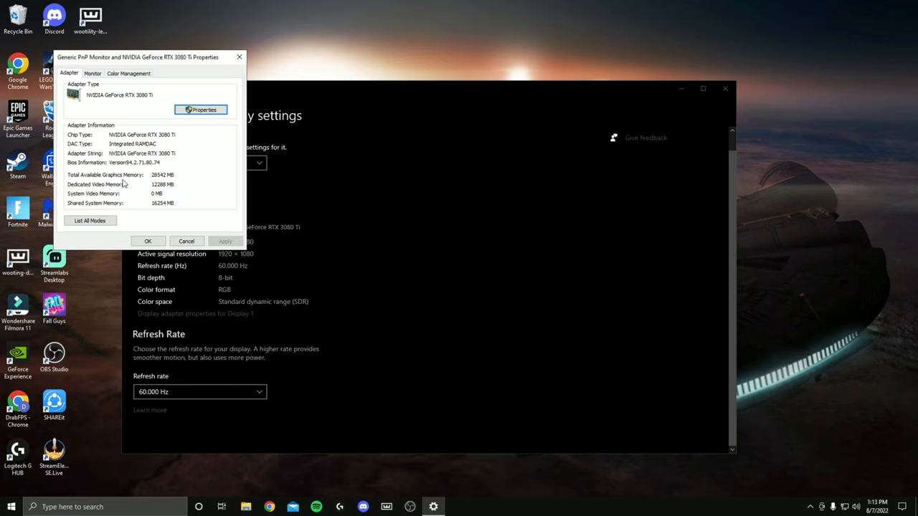
mouse_move(98, 231)
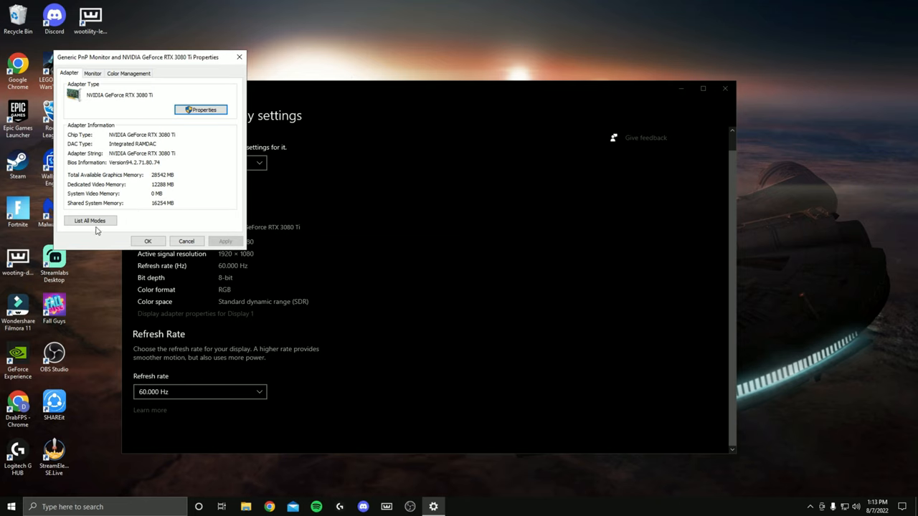
click(89, 221)
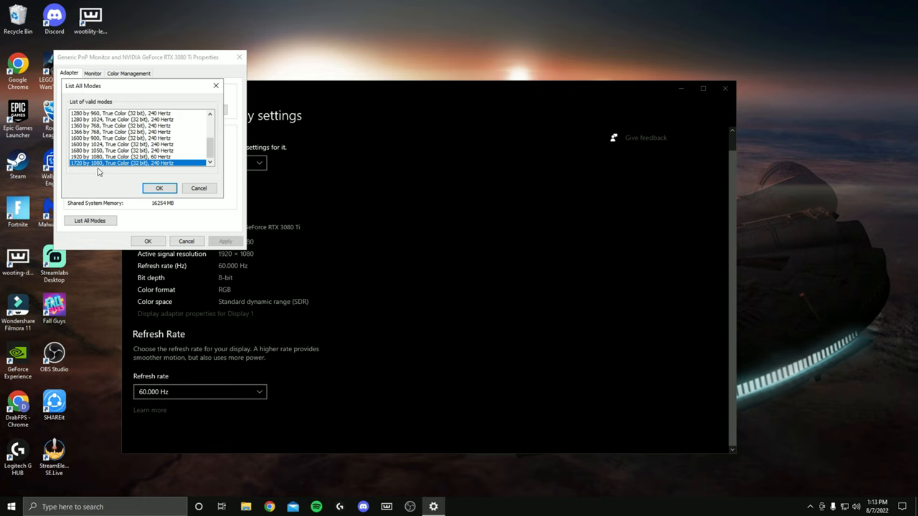
mouse_move(168, 172)
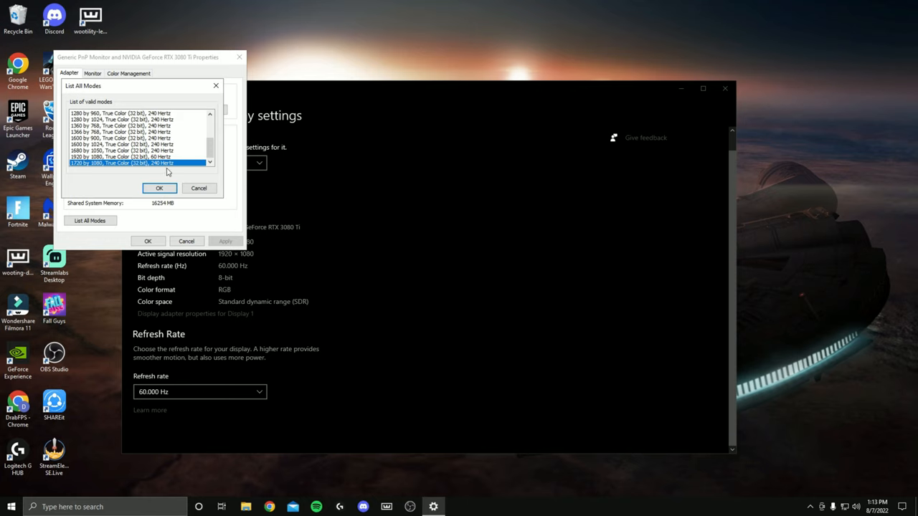
click(159, 188)
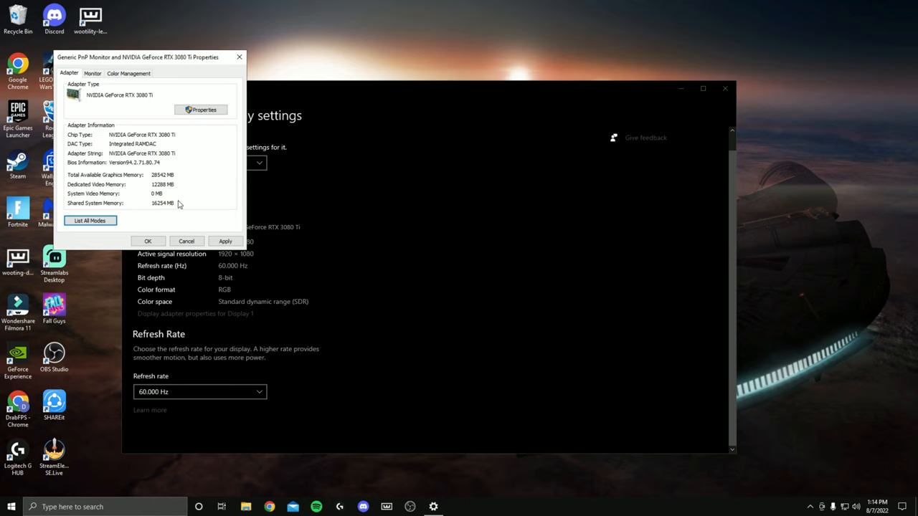
click(225, 241)
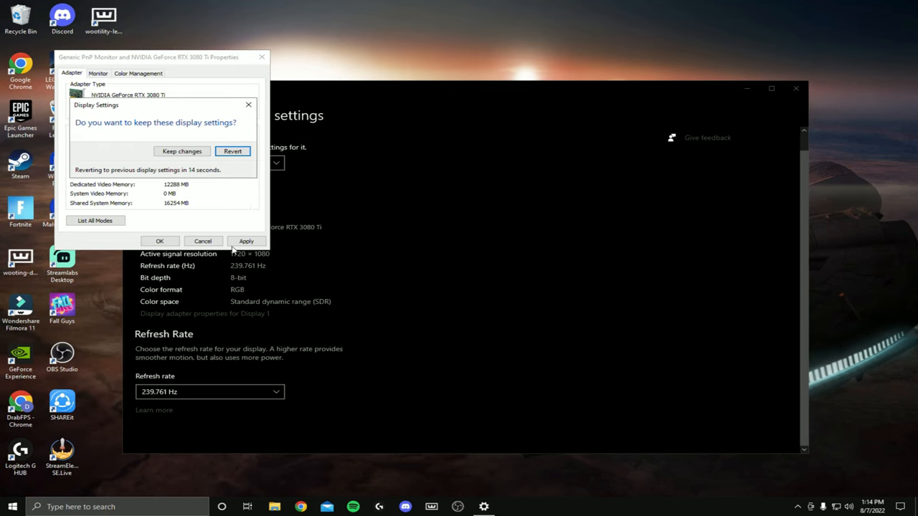
click(180, 151)
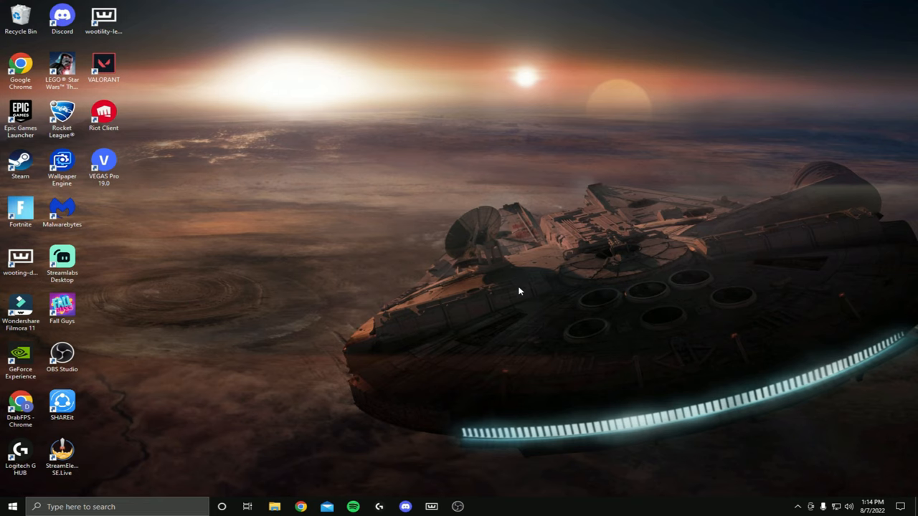
mouse_move(433, 272)
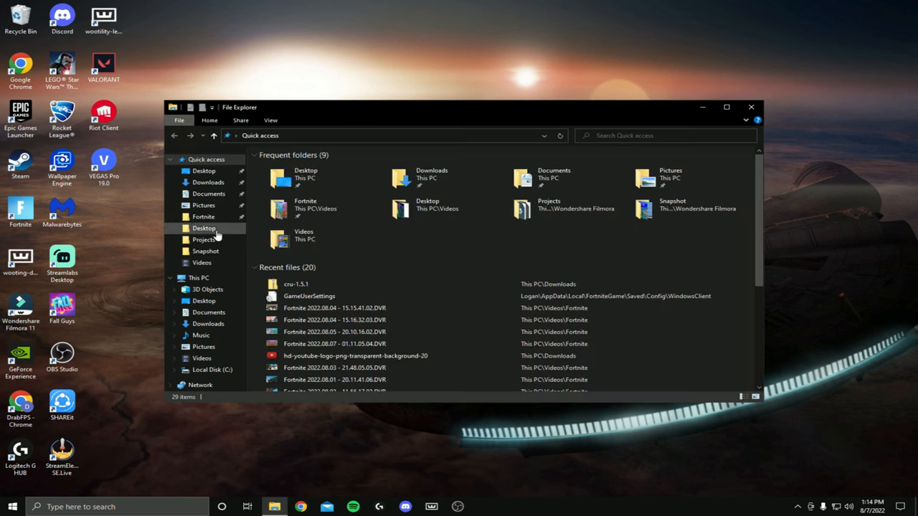
View the cru-1.5.1 archive in Downloads, then close File Explorer to return to the desktop.
click(208, 182)
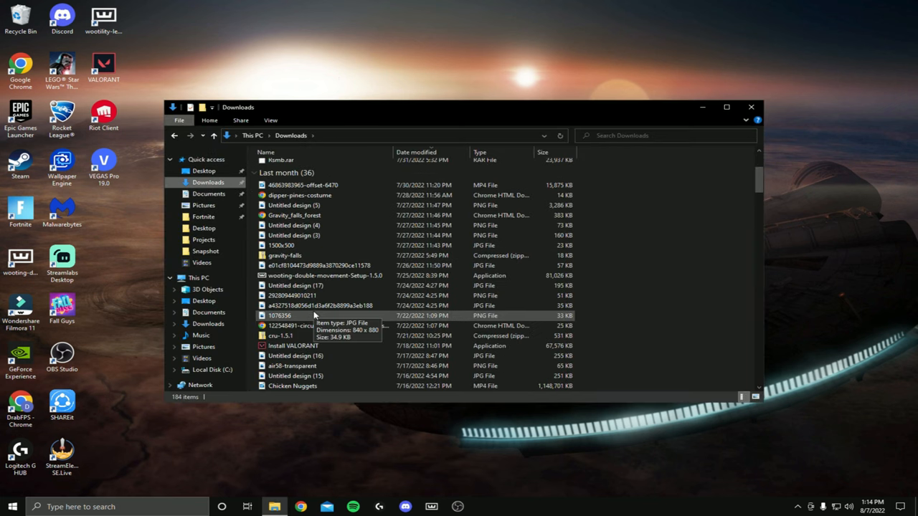
double_click(281, 336)
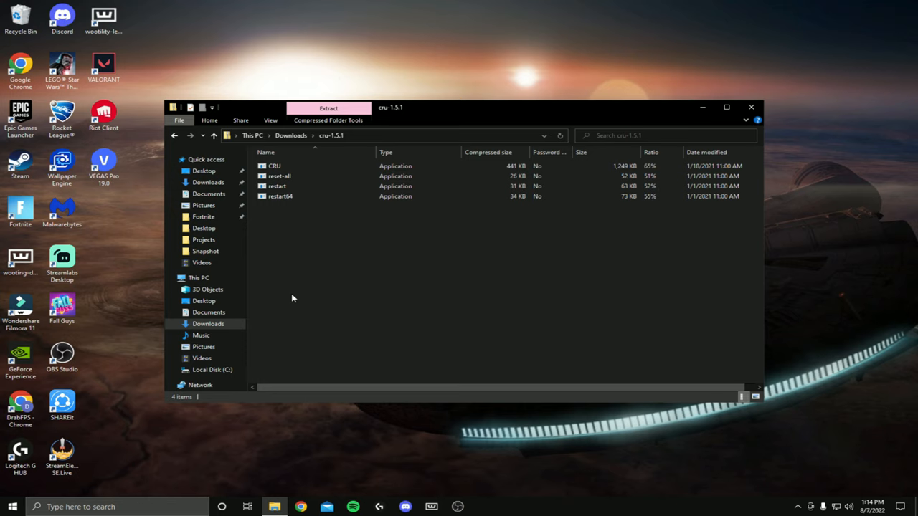
click(751, 106)
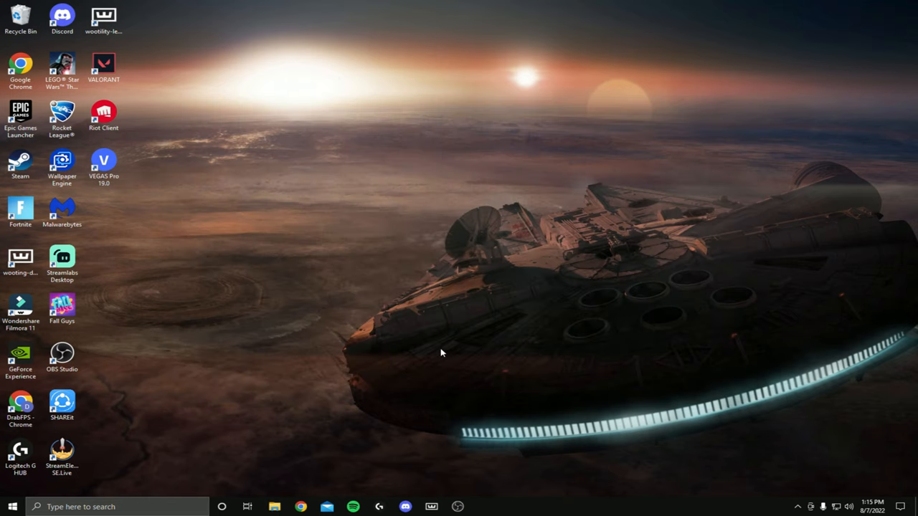